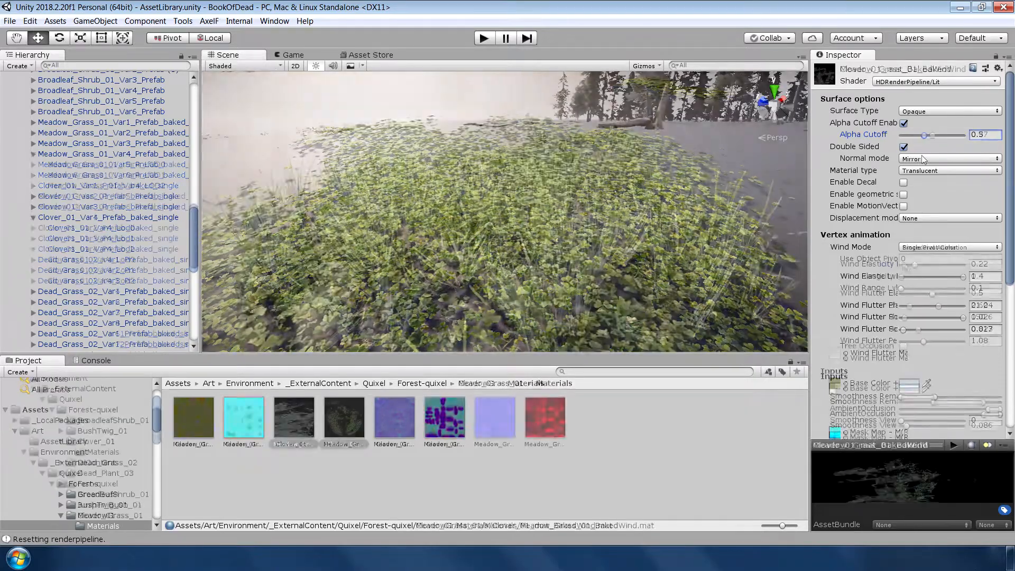
- Lower the Meadow_Grass_01_BakedWind alpha cutoff to 0 and bring up the Rock_31_B material
left_click_drag(925, 134, 899, 134)
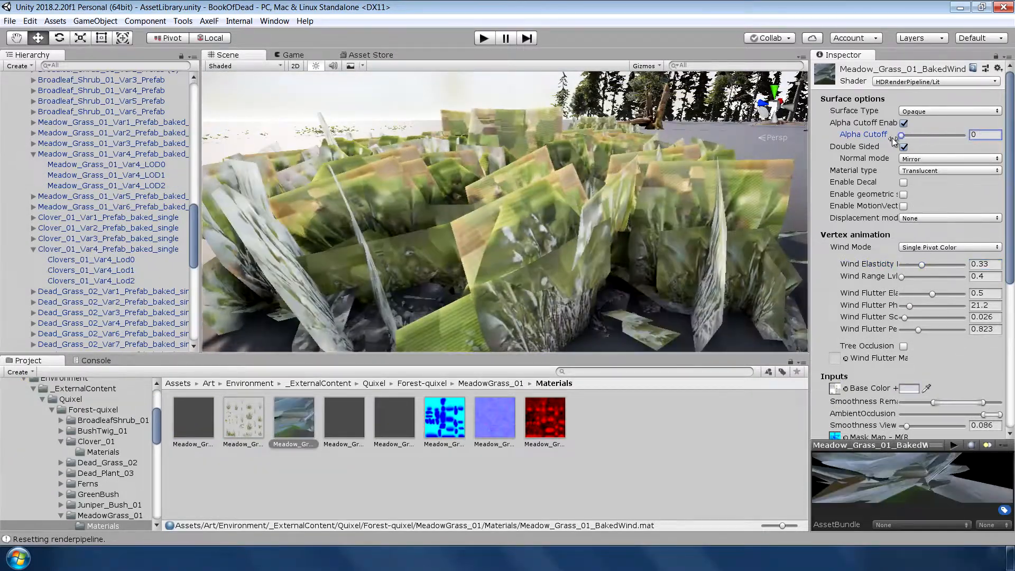
left_click_drag(900, 134, 930, 135)
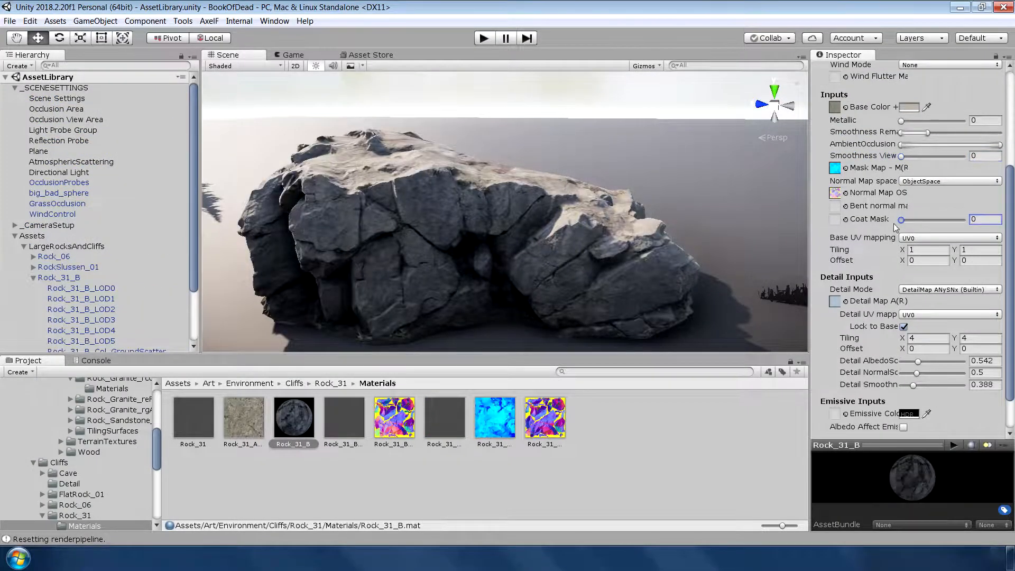
left_click_drag(900, 156, 939, 155)
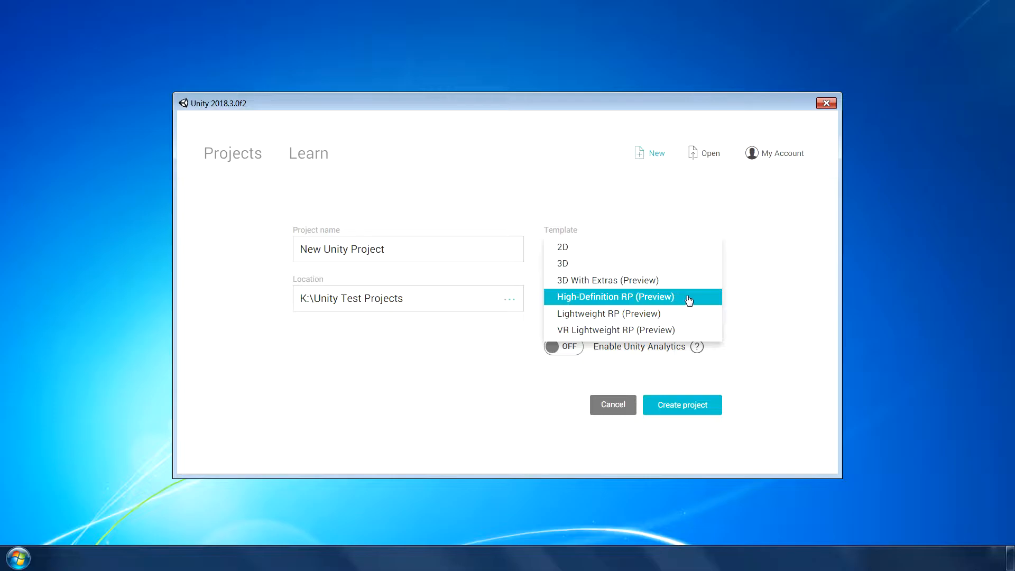
mouse_move(685, 298)
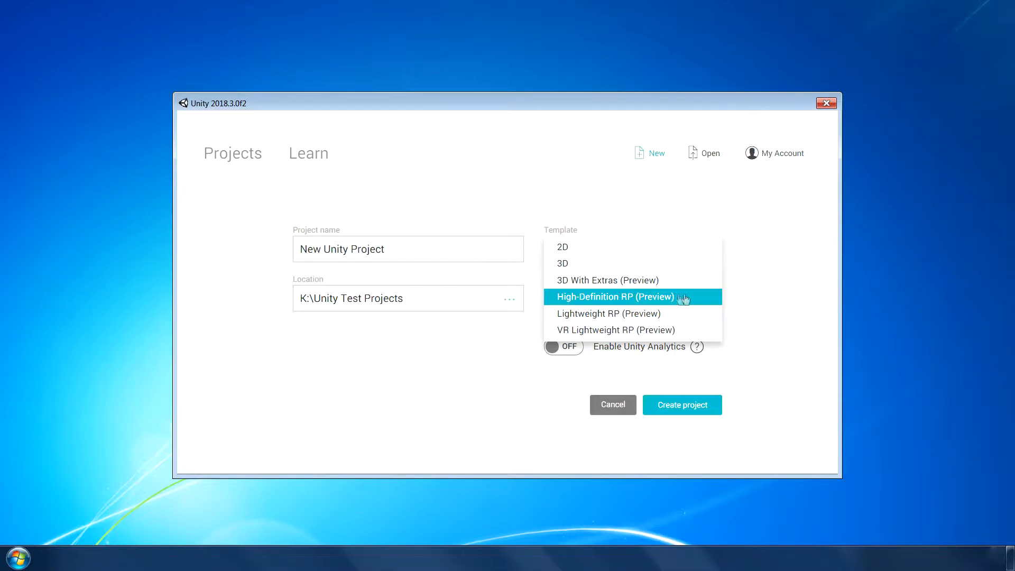
- Create a project from the High-Definition RP (Preview) template and look around its sample scene
left_click(682, 405)
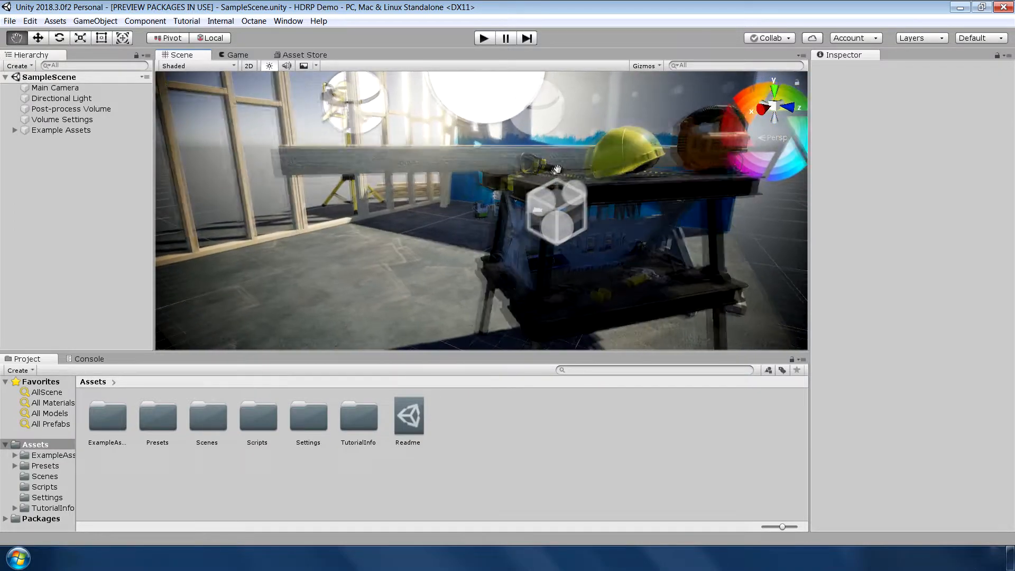
left_click_drag(557, 169, 534, 214)
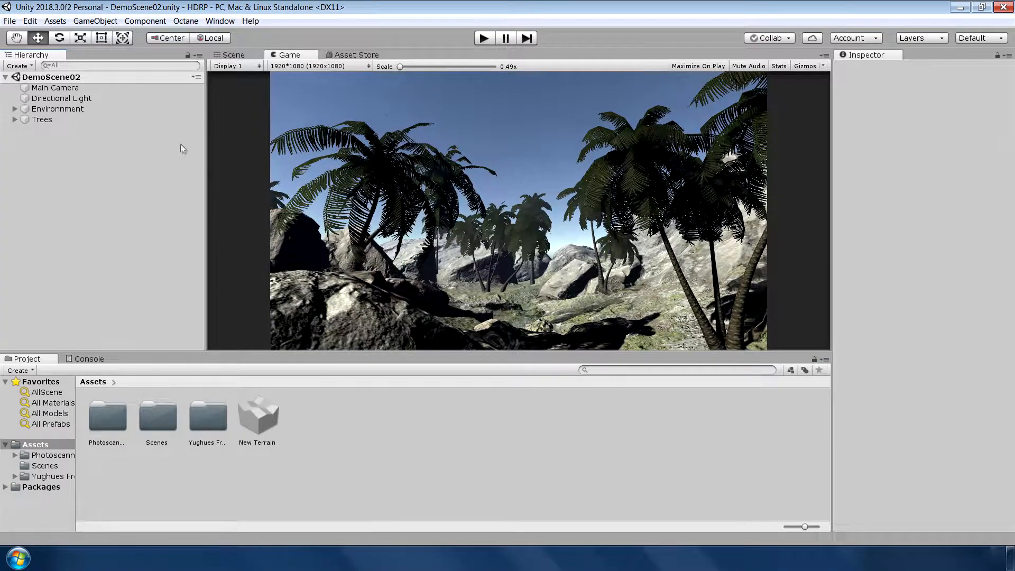
- Install Render-Pipelines.High-Definition 4.6.0 from the Package Manager
left_click(219, 21)
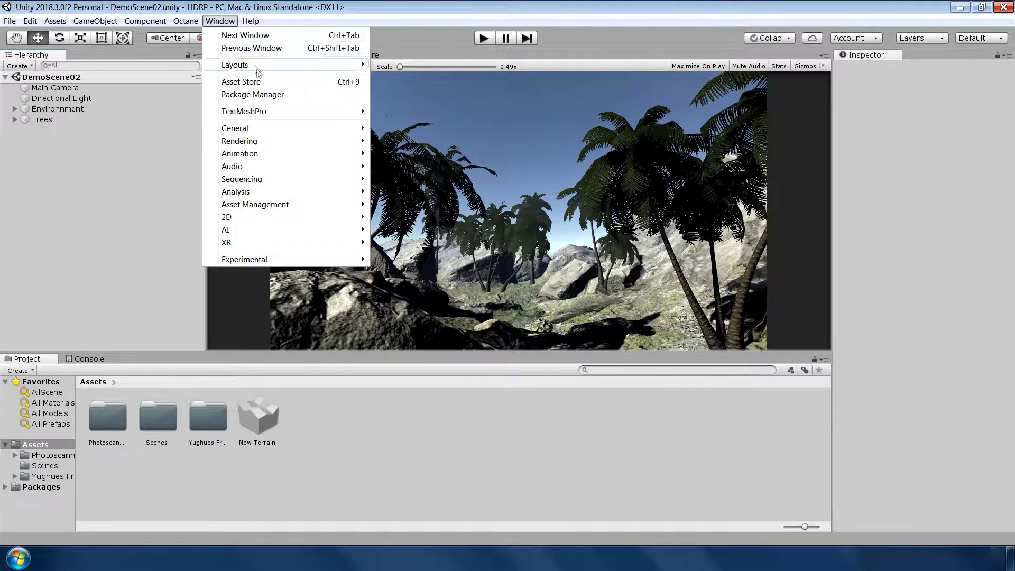
left_click(252, 94)
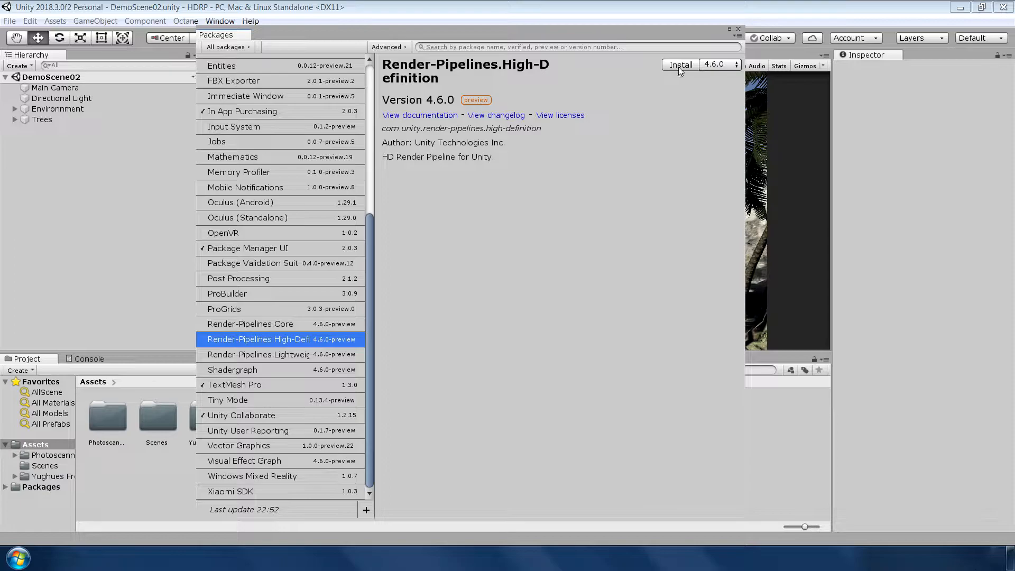
left_click(680, 65)
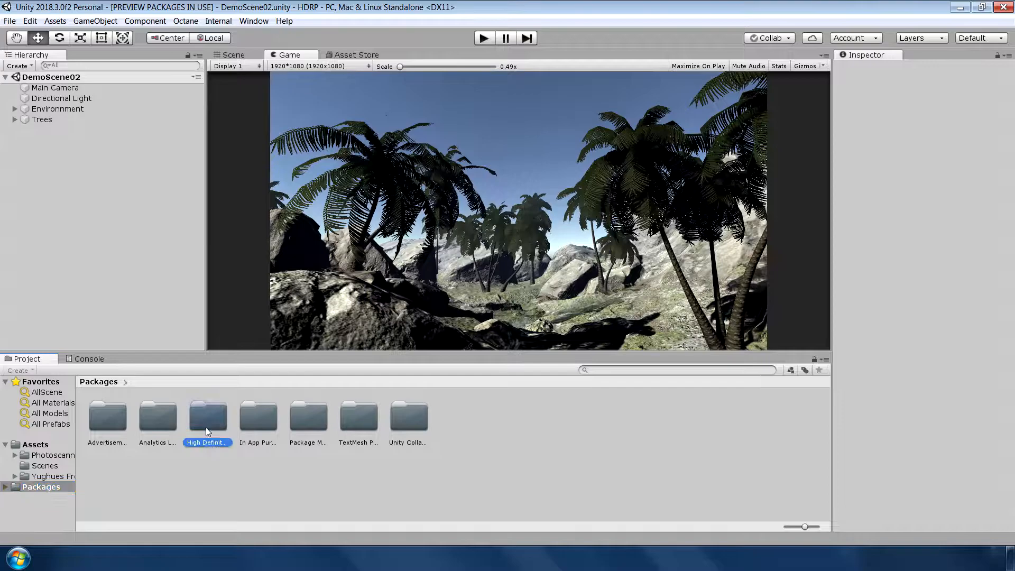
- Create a High Definition Render Pipeline asset named HDRP in the Assets folder and inspect it
left_click(207, 415)
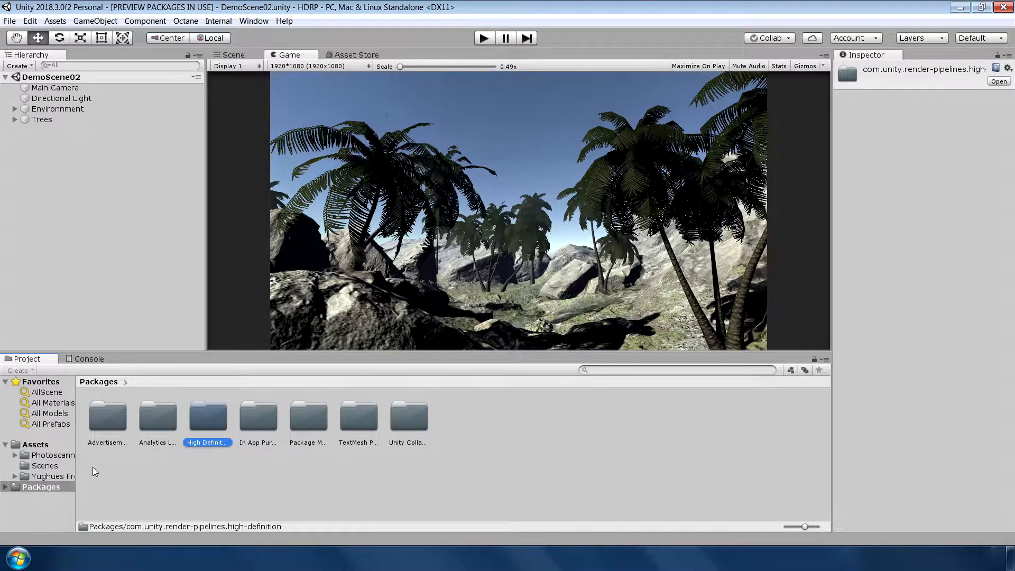
left_click(35, 444)
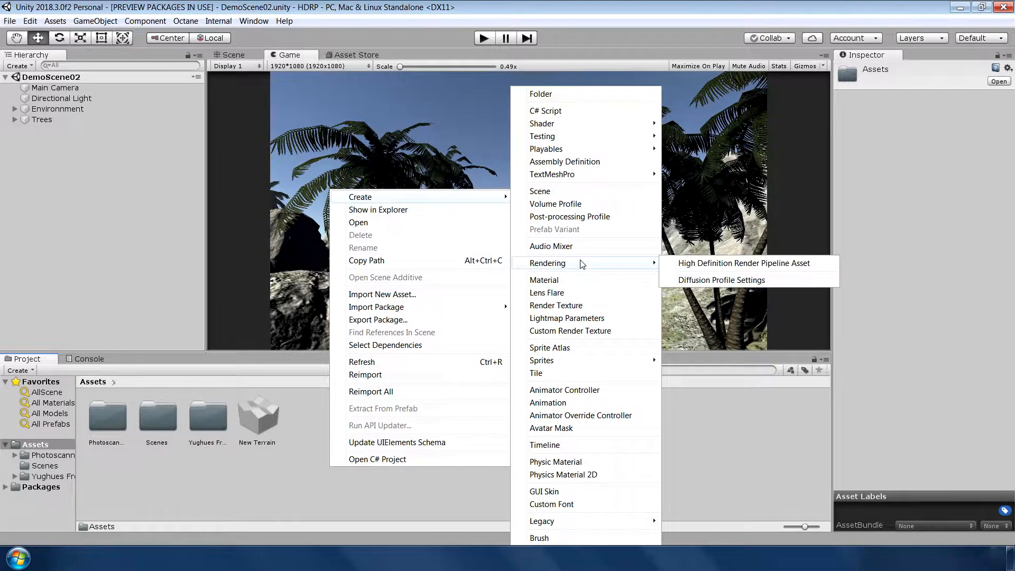
left_click(743, 263)
type("HDRP")
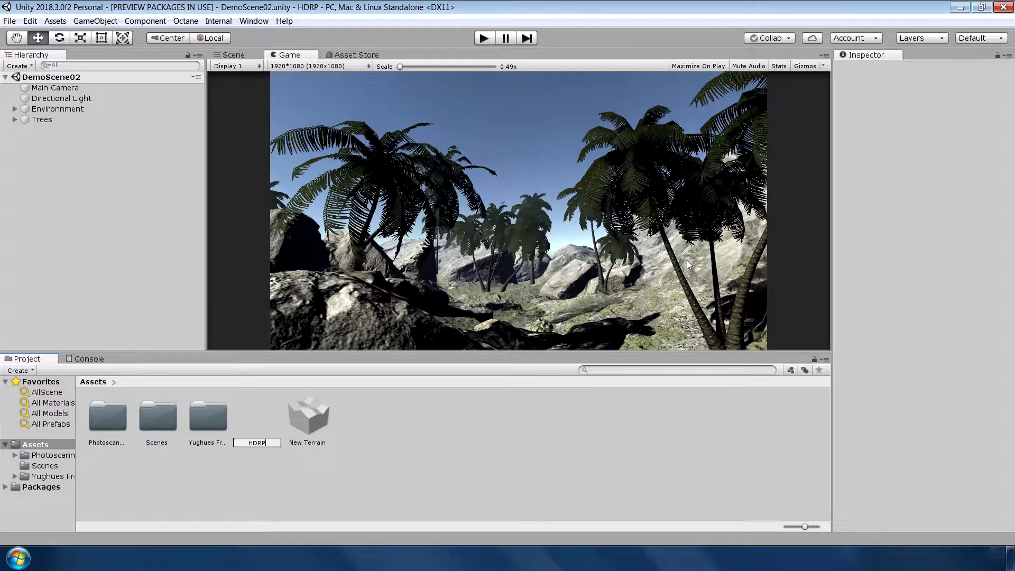
left_click(258, 416)
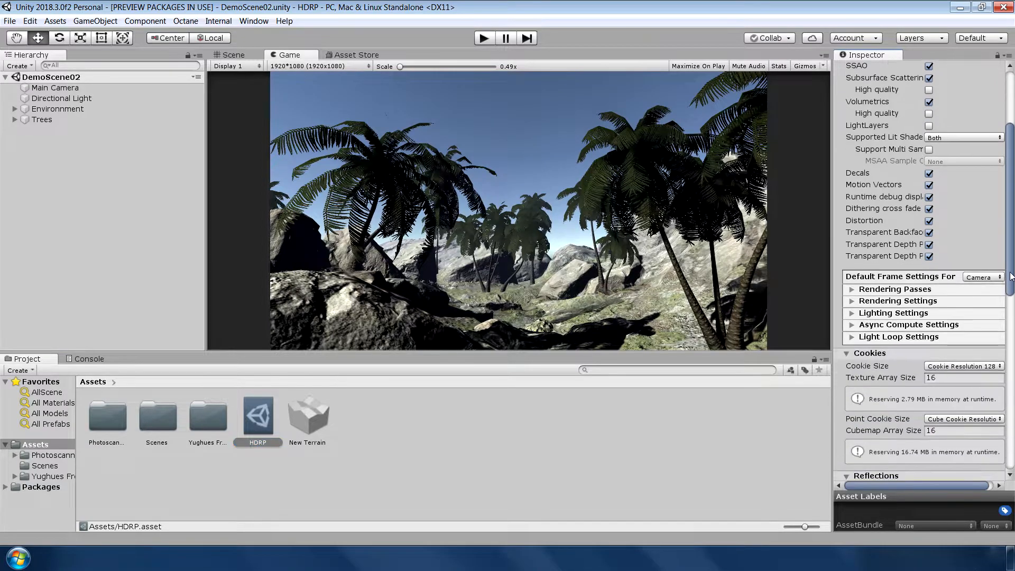
scroll("down", 3)
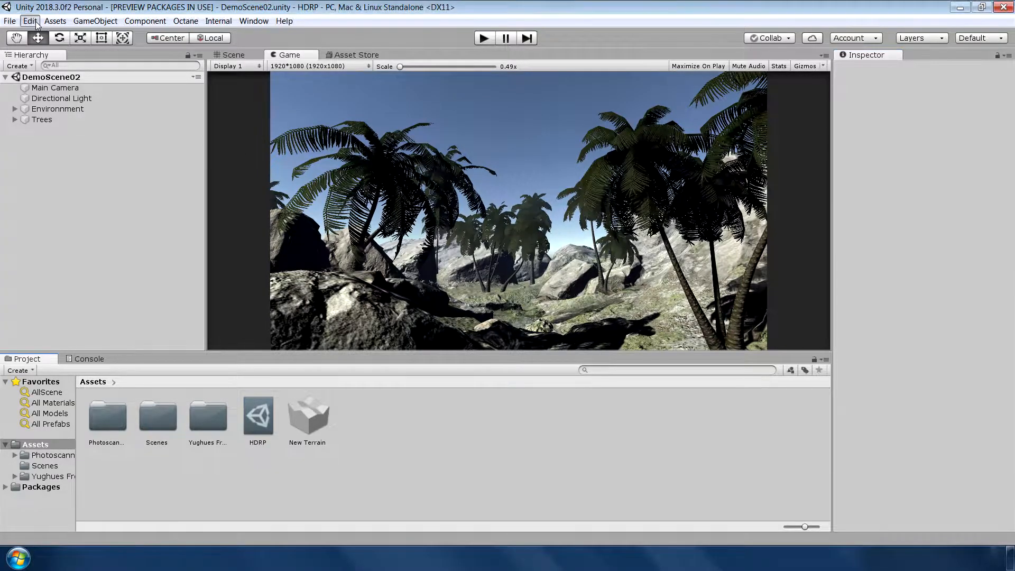
- Assign the HDRP asset as Scriptable Render Pipeline Settings in Project Settings > Graphics
left_click(30, 21)
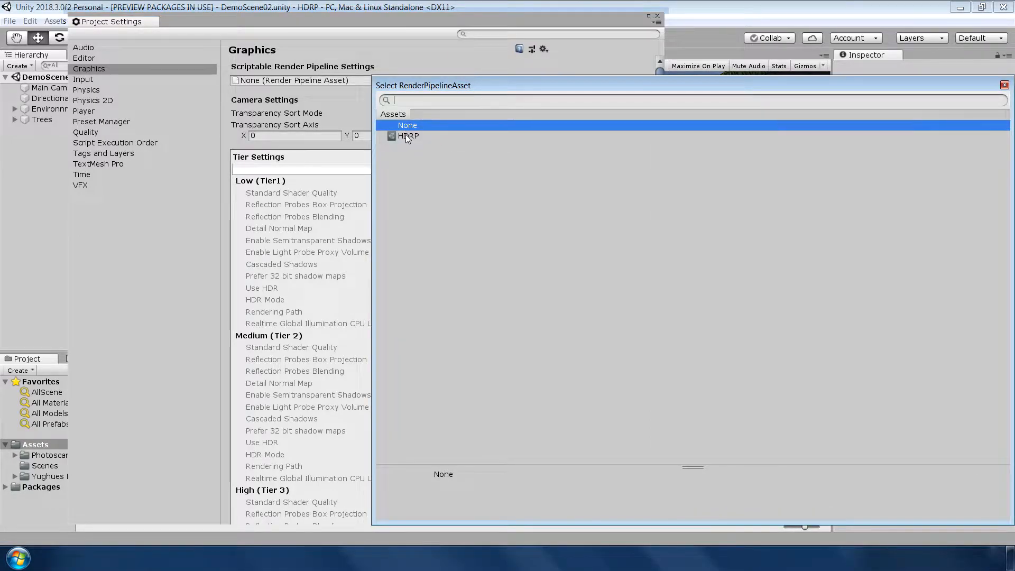
double_click(408, 136)
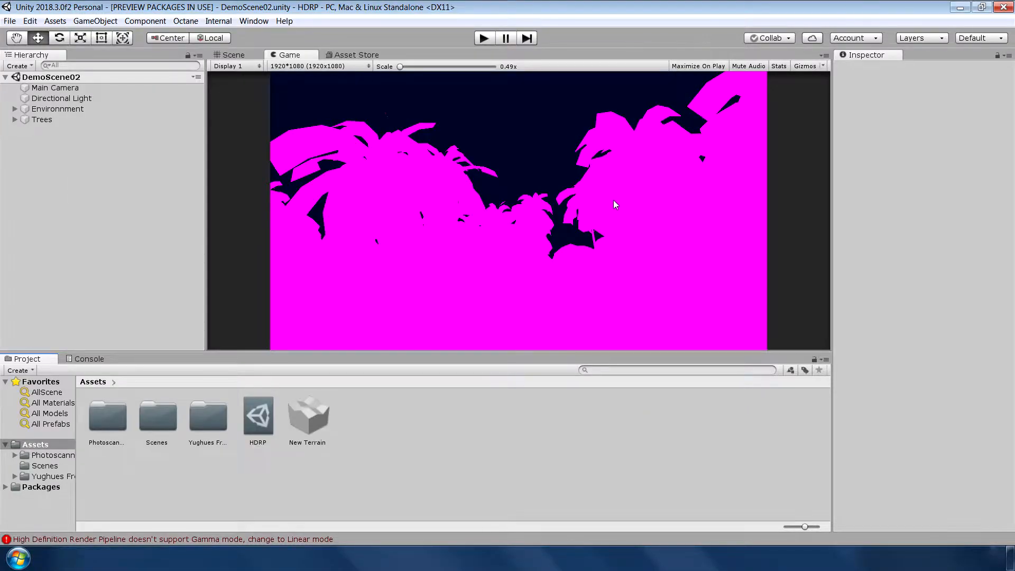
mouse_move(606, 196)
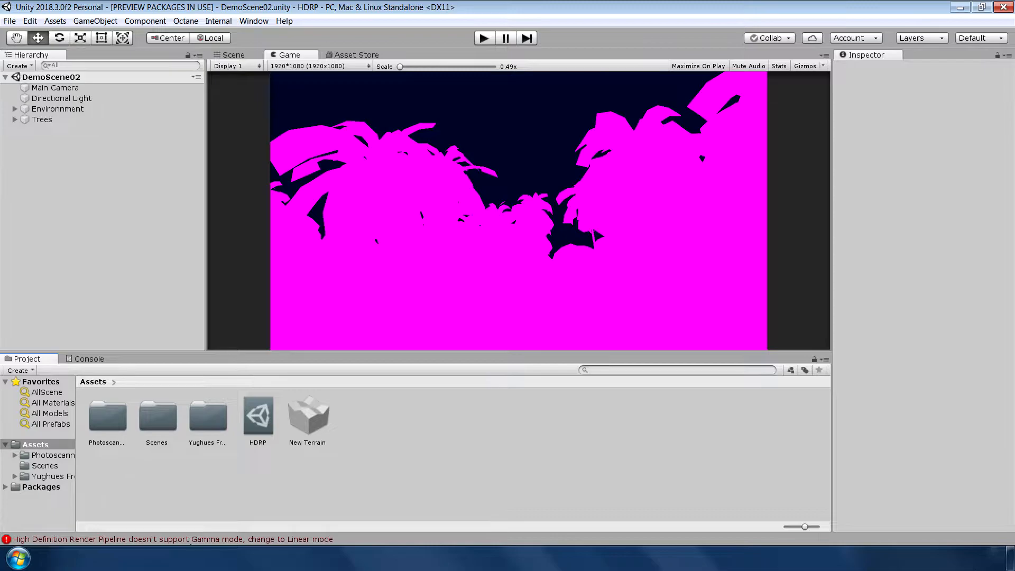
mouse_move(356, 537)
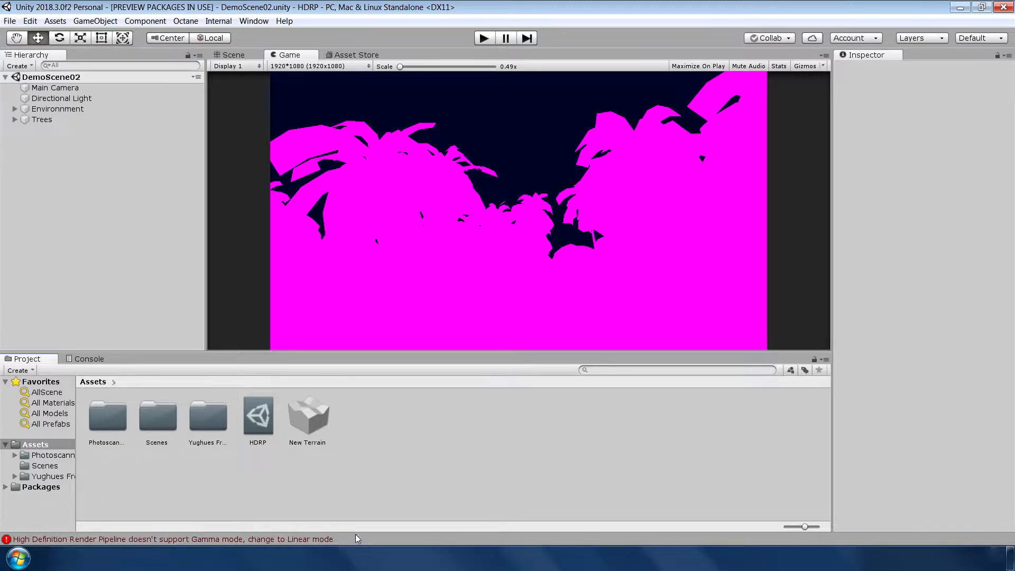
- Change the Player Settings colour space from Gamma to Linear via Build Settings
left_click(9, 21)
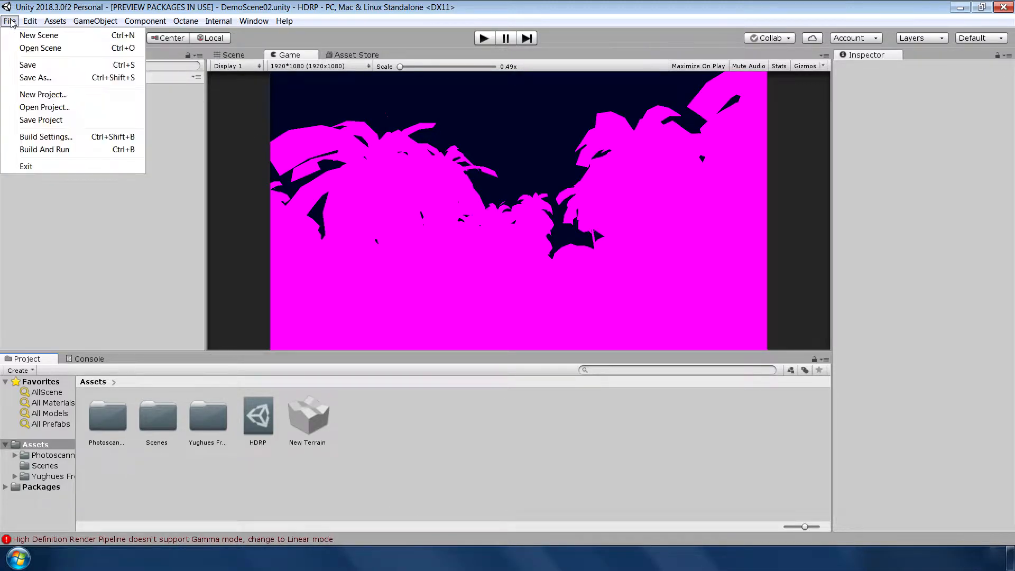
left_click(45, 137)
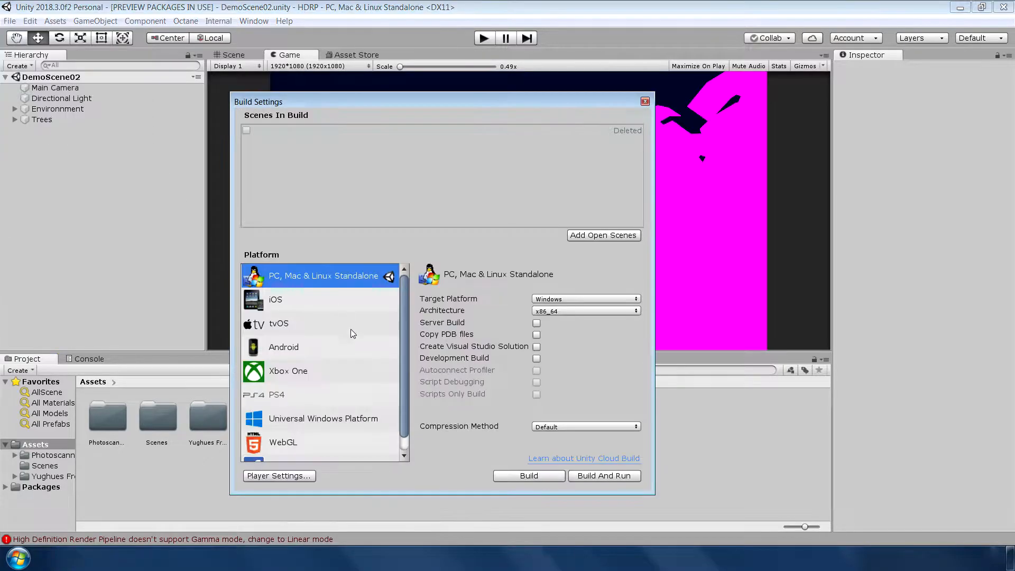
left_click(278, 474)
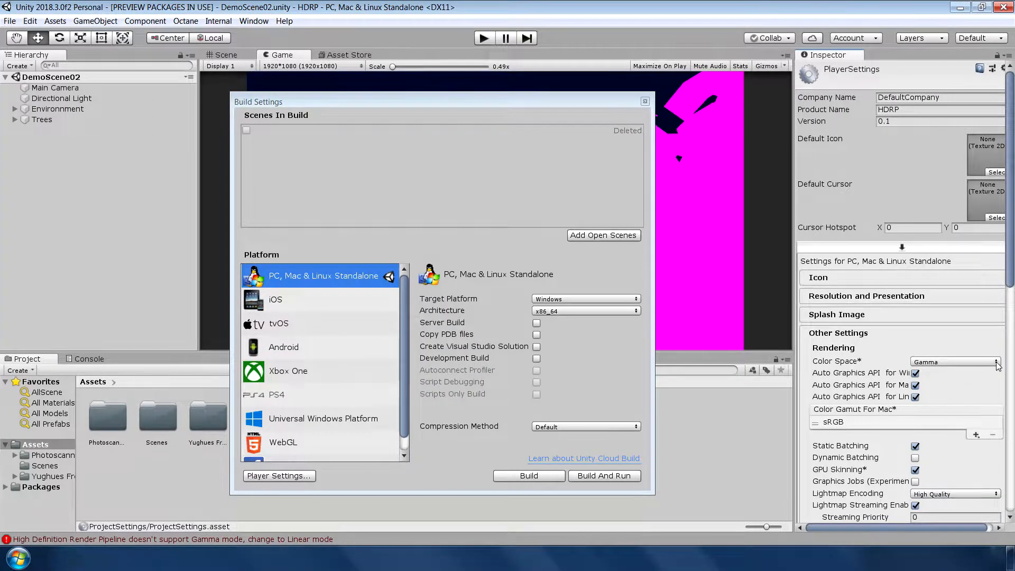
left_click(528, 474)
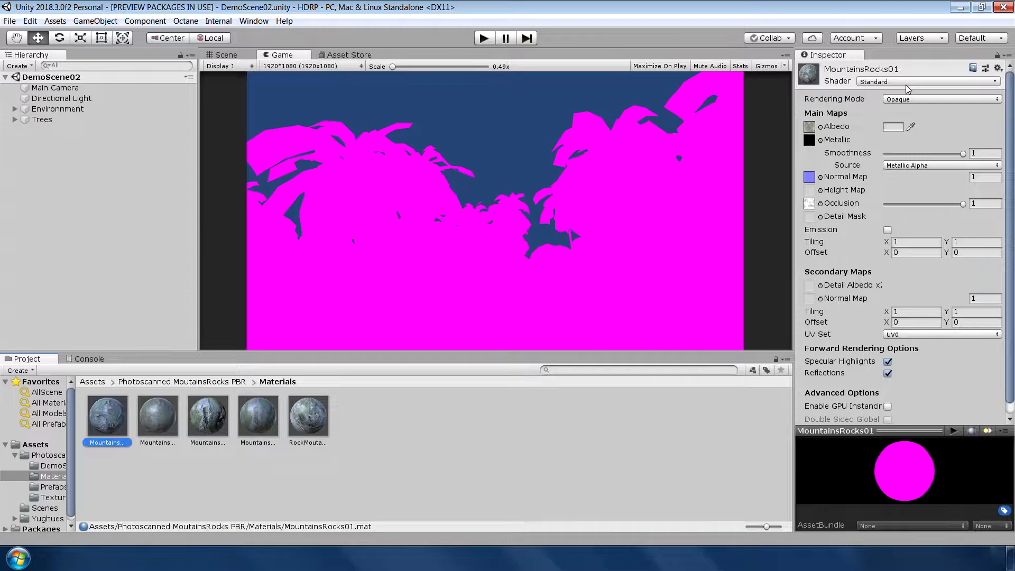
- Try the HDRP Lit shader on the rock, then run Upgrade Project Materials to High Definition and confirm
left_click(926, 81)
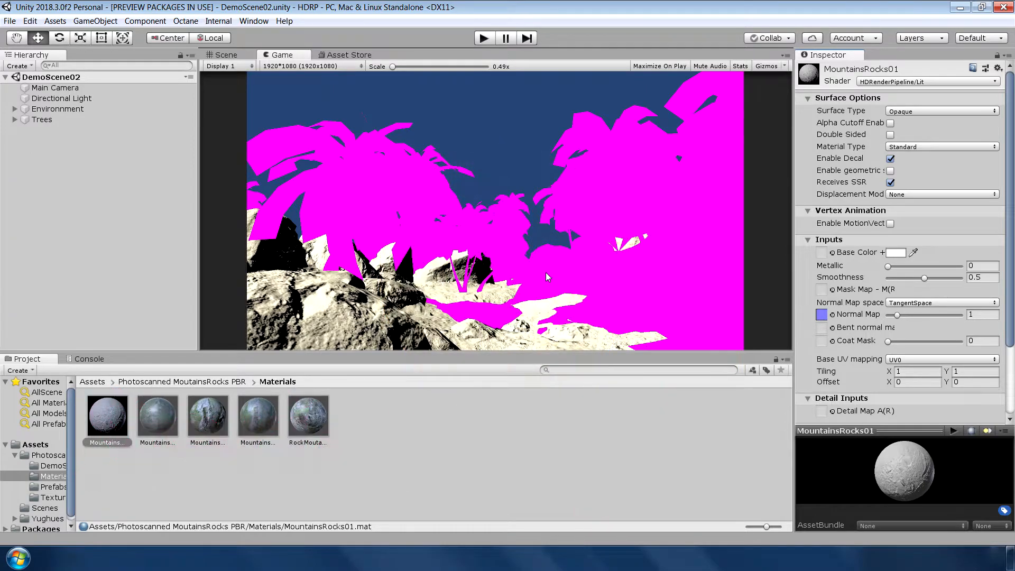
left_click(927, 82)
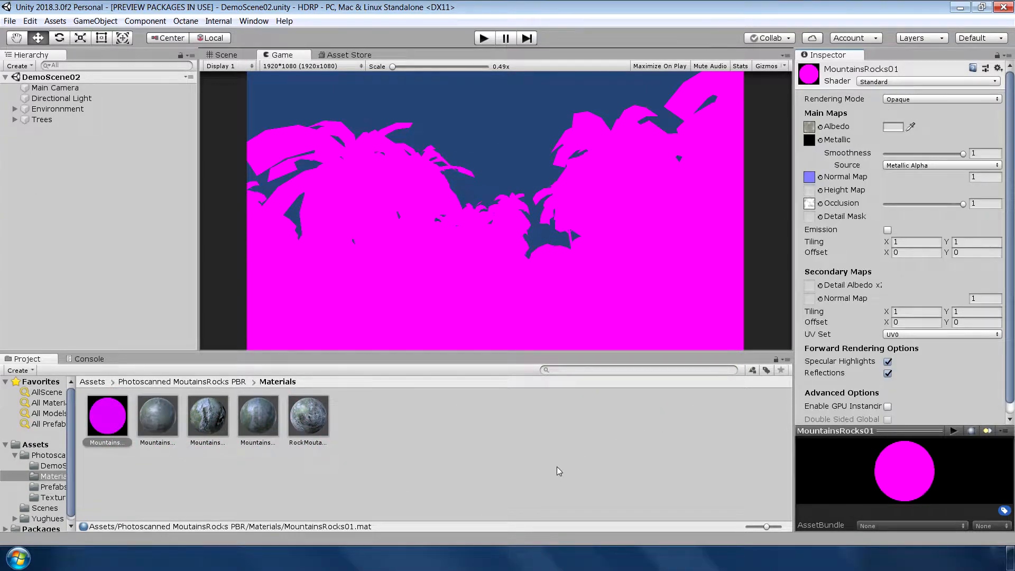
left_click(30, 21)
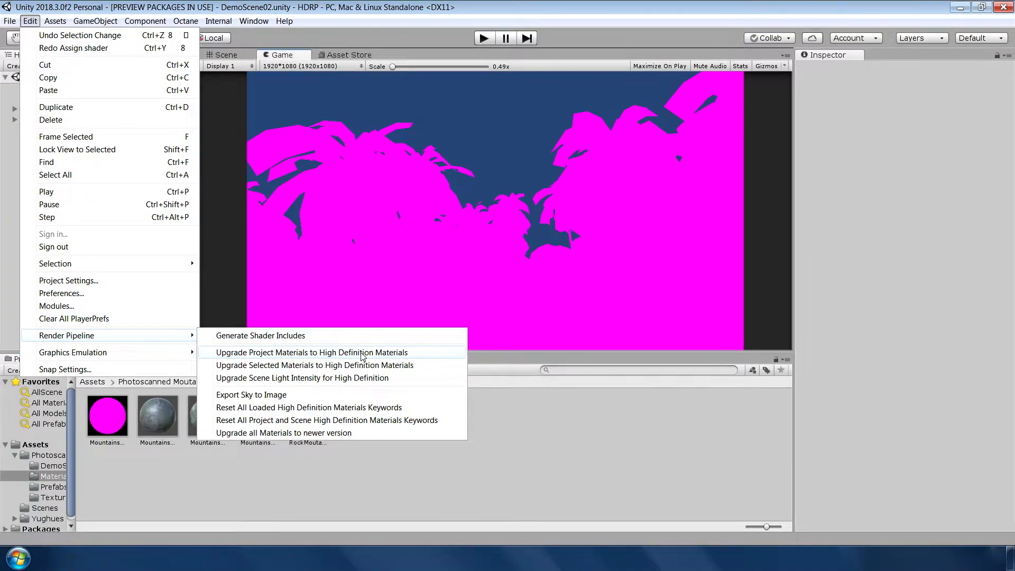
left_click(313, 352)
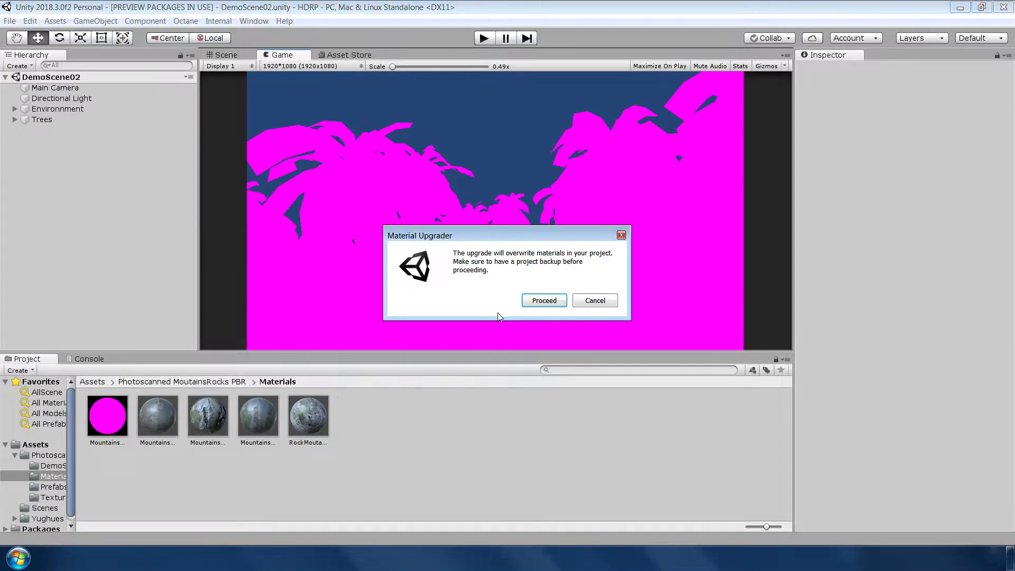
left_click(543, 300)
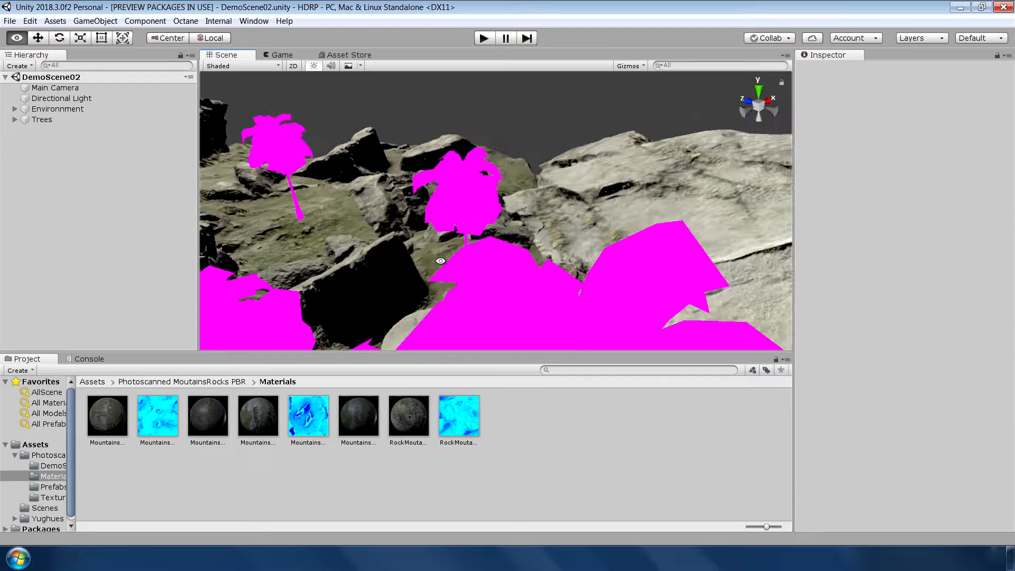
left_click_drag(440, 261, 511, 198)
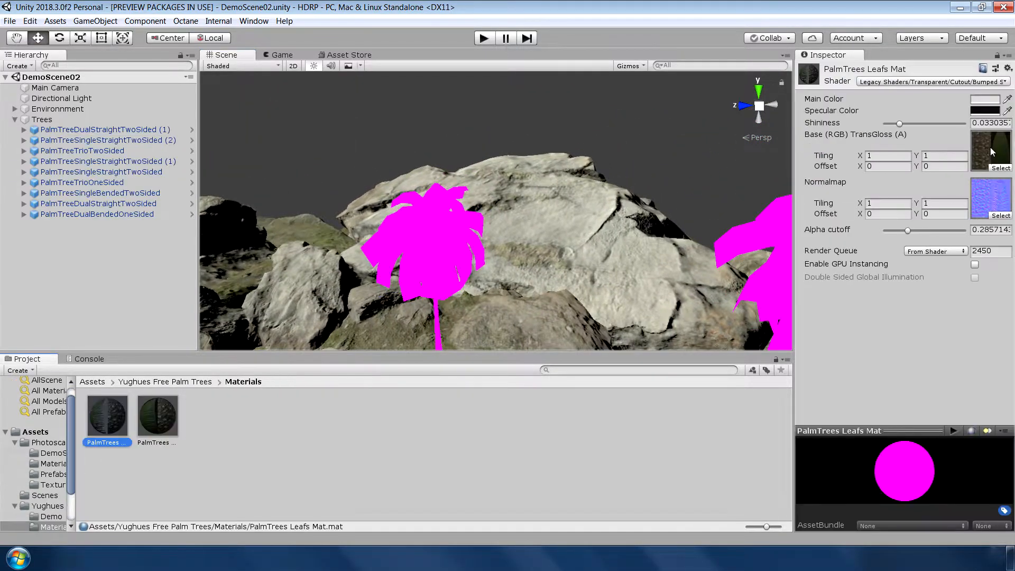
- Set PalmTrees Leafs Mat to the HDRenderPipeline/Lit shader with Alpha Cutoff enabled
left_click(932, 82)
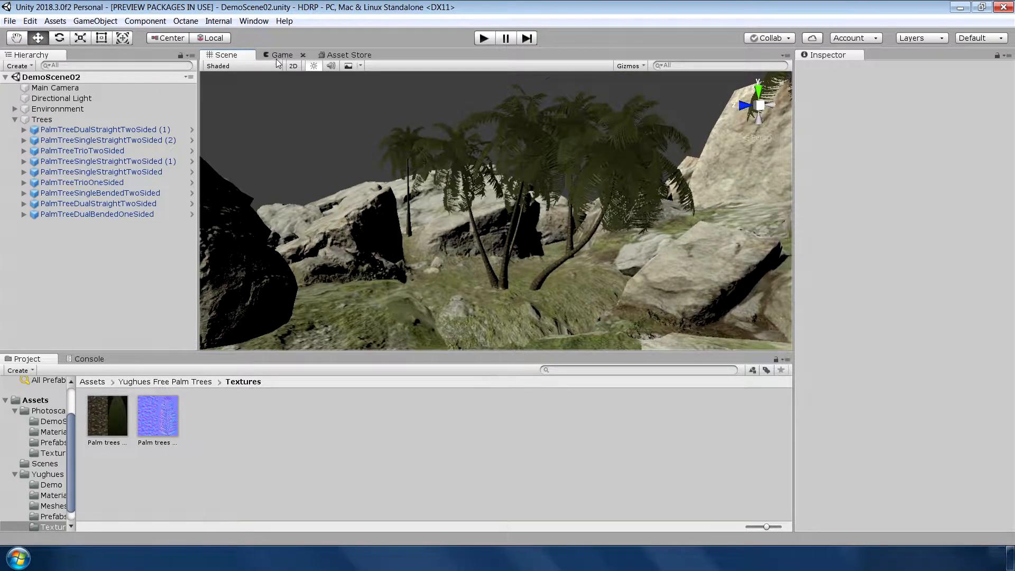
left_click(281, 53)
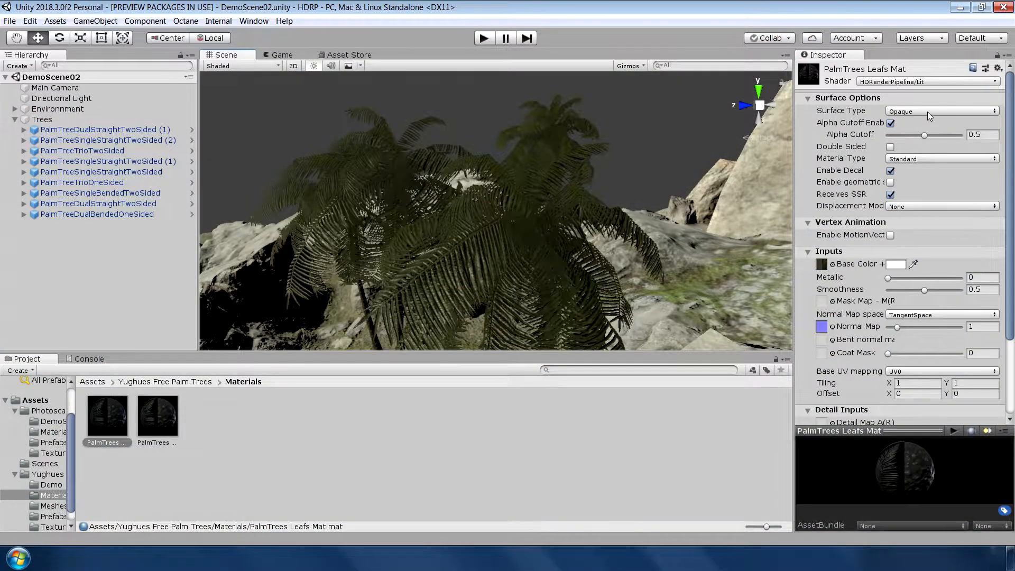
- Review the leaf material's Surface Type and Material Type options, keeping Opaque and Standard
left_click(940, 110)
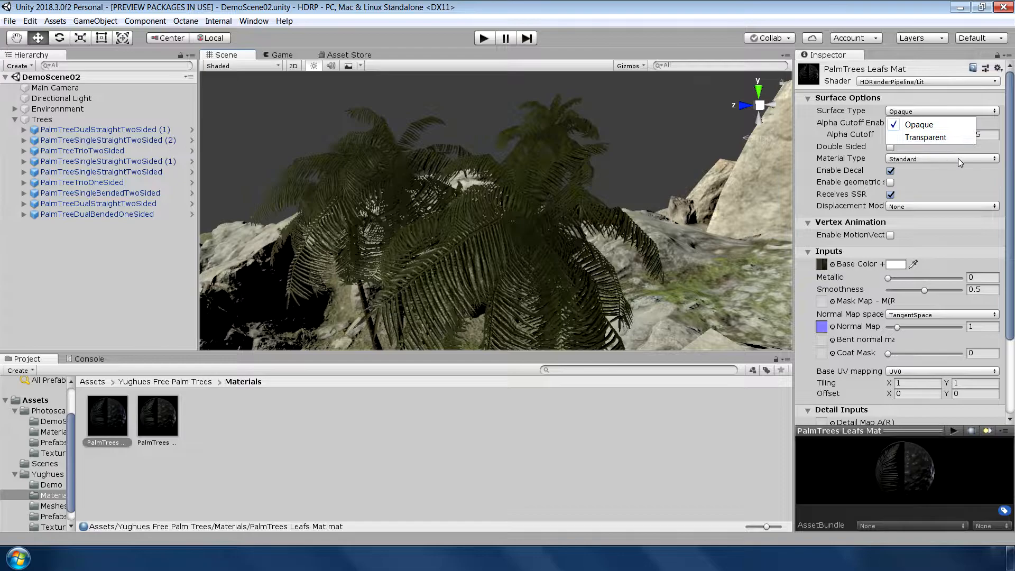
left_click(941, 157)
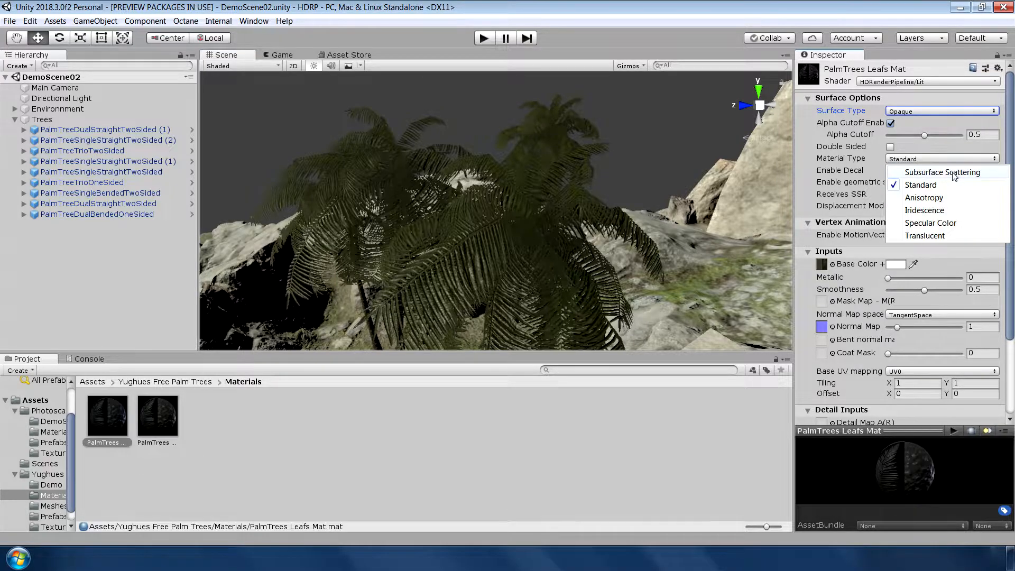
mouse_move(924, 235)
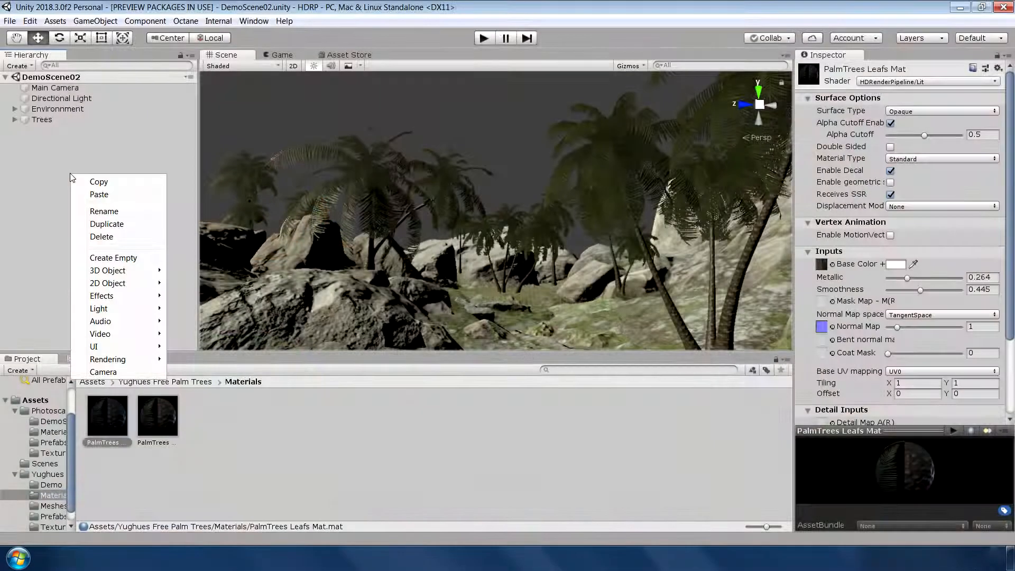
mouse_move(108, 359)
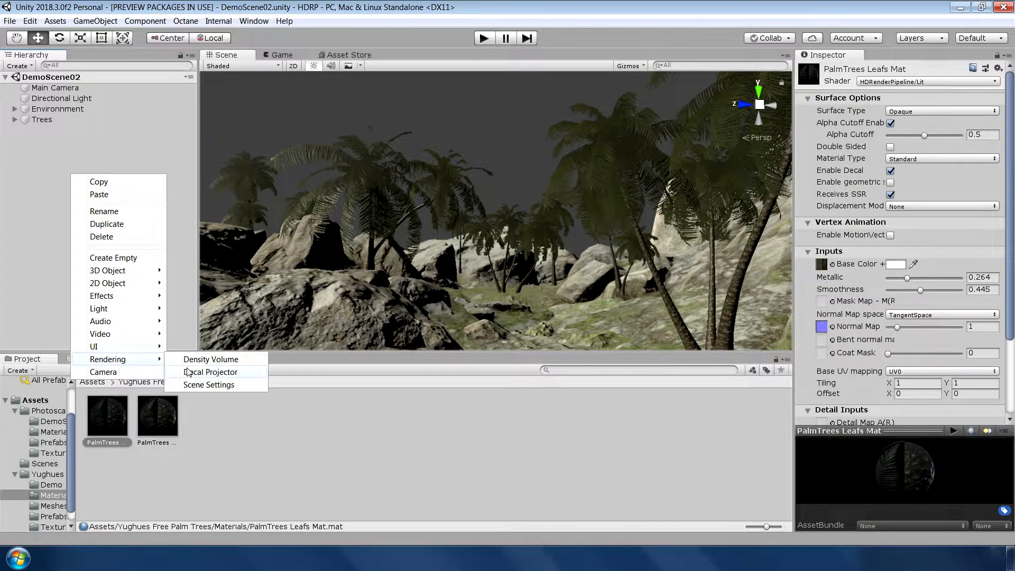
- Add a Scene Settings volume and set its Visual Environment sky type to HDRI Sky
left_click(208, 385)
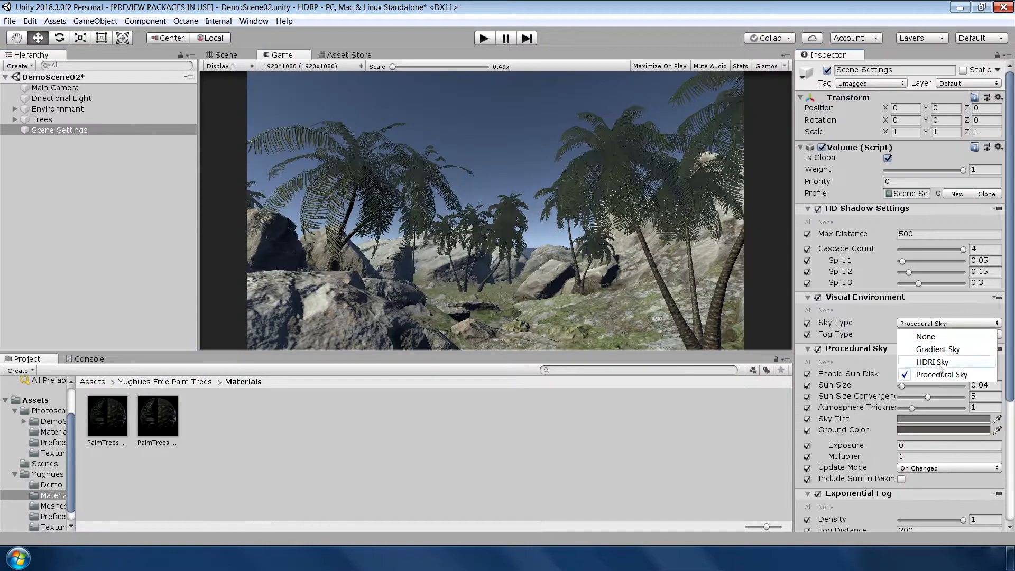
left_click(61, 98)
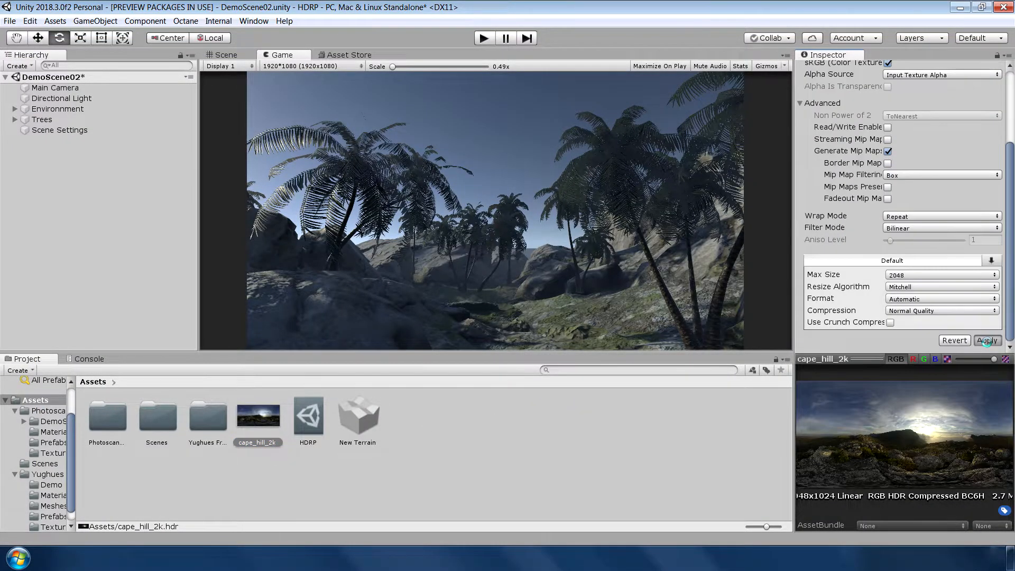
- Apply the Cube texture shape to cape_hill_2k so it can serve as an HDRI sky
left_click(986, 340)
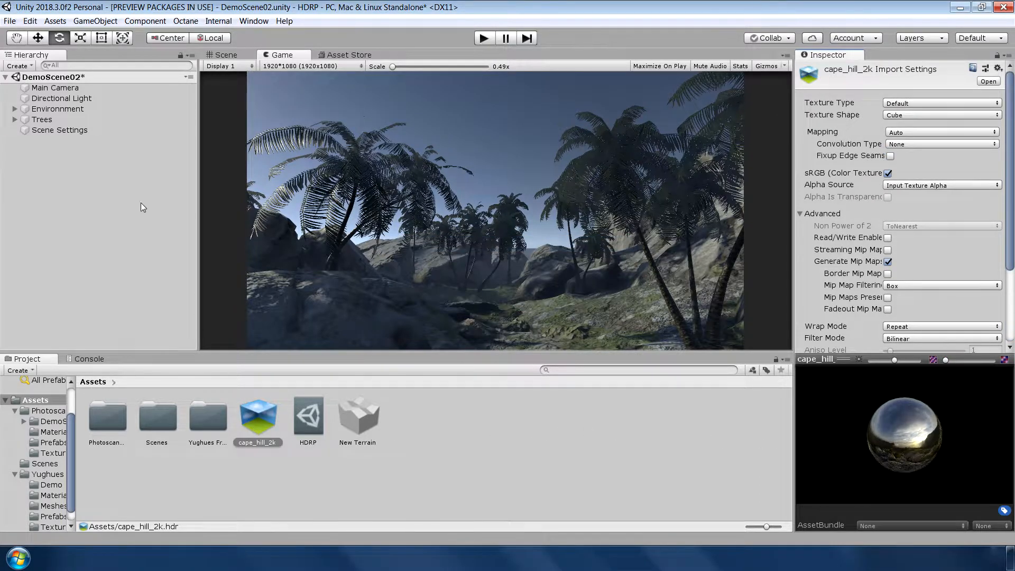
- Add an HDRI Sky override to Scene Settings and assign cape_hill_2k as the sky
left_click(59, 129)
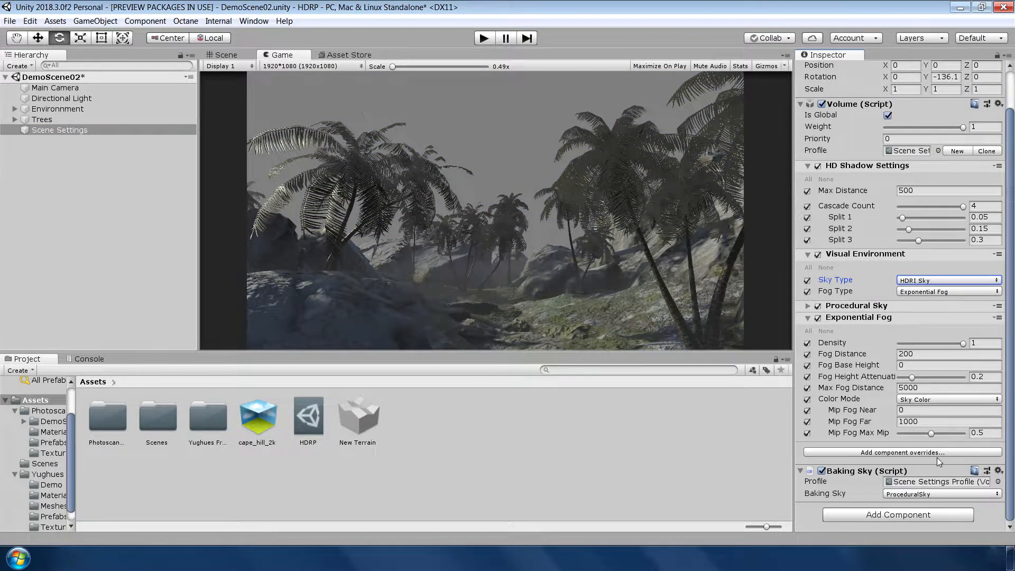
left_click(898, 452)
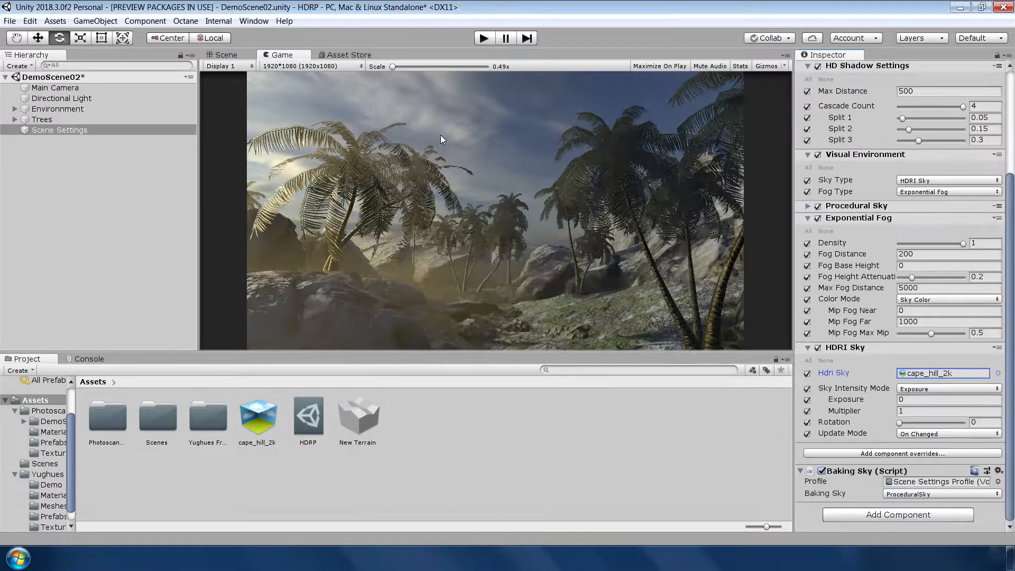
left_click(226, 54)
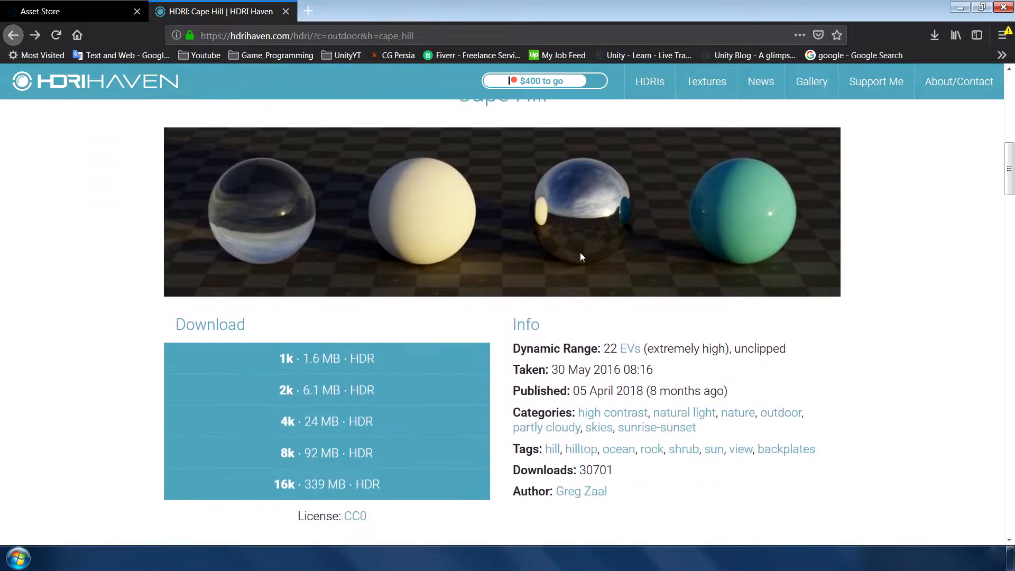
scroll("down", 3)
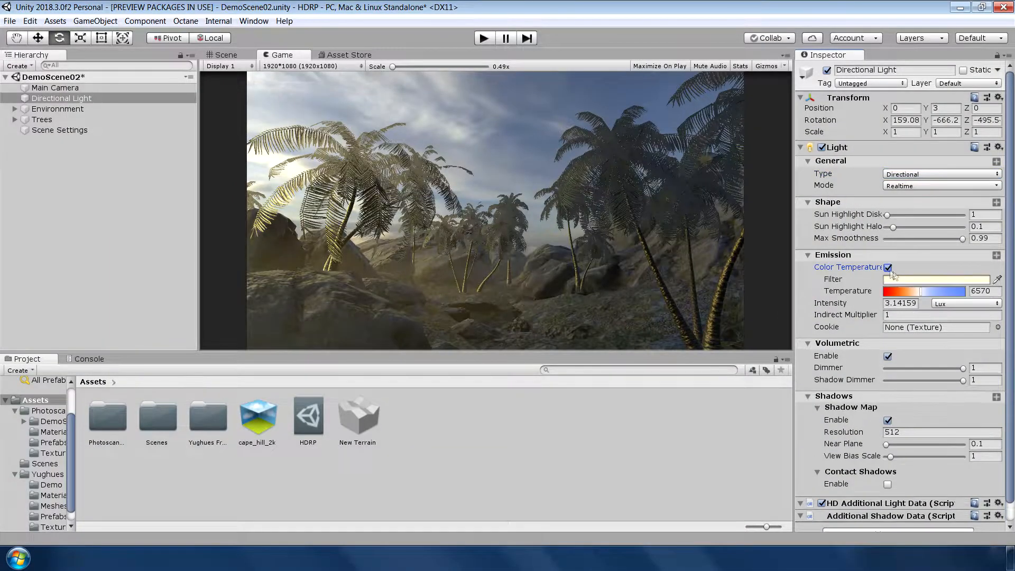
- Lower the directional light's colour temperature to about 3173, keeping intensity in Lux
left_click_drag(951, 291, 896, 292)
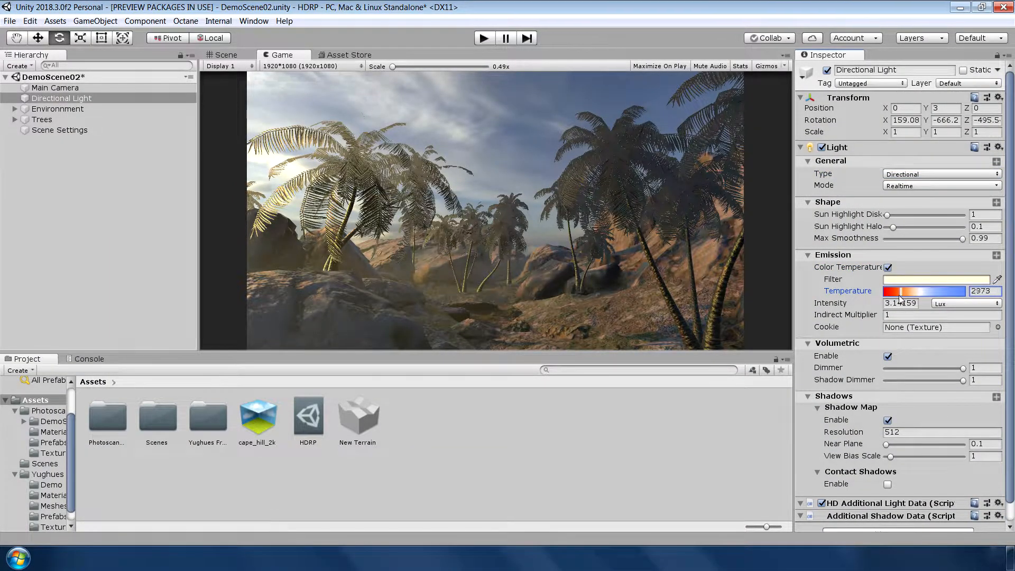
left_click(964, 303)
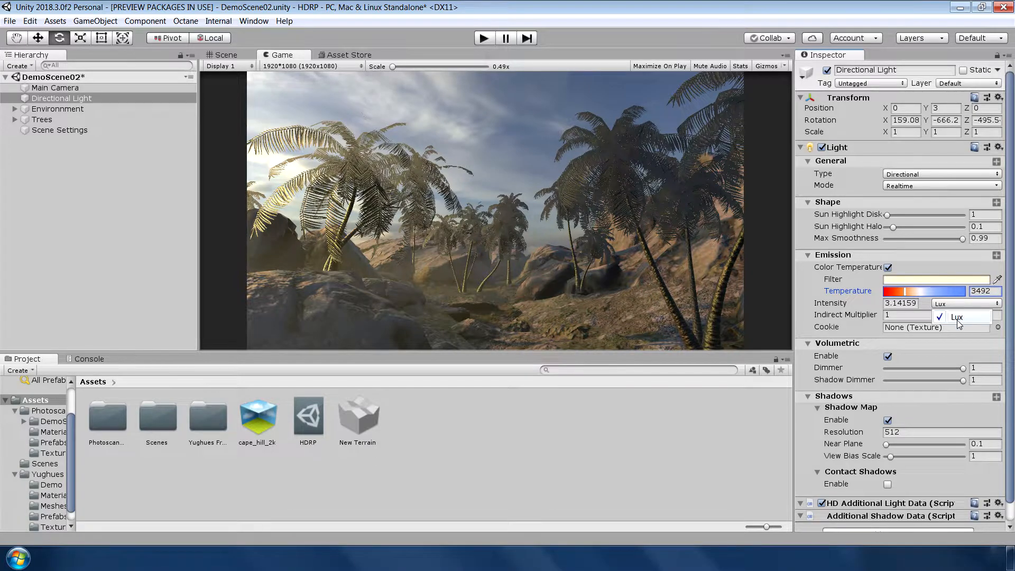
left_click(956, 316)
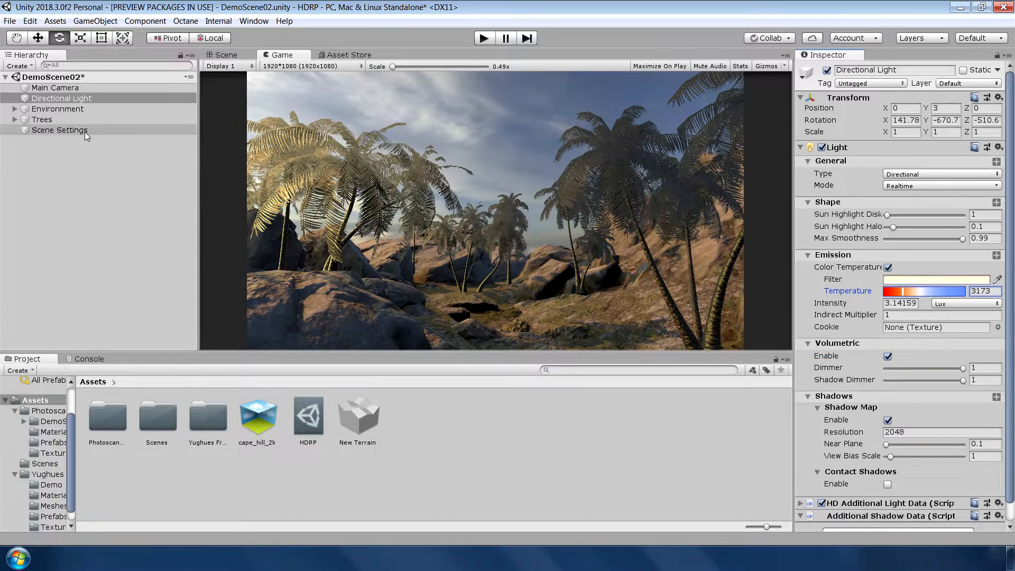
- Set Scene Settings fog to volumetric with a warm yellow albedo and the base fog distance value
left_click(60, 129)
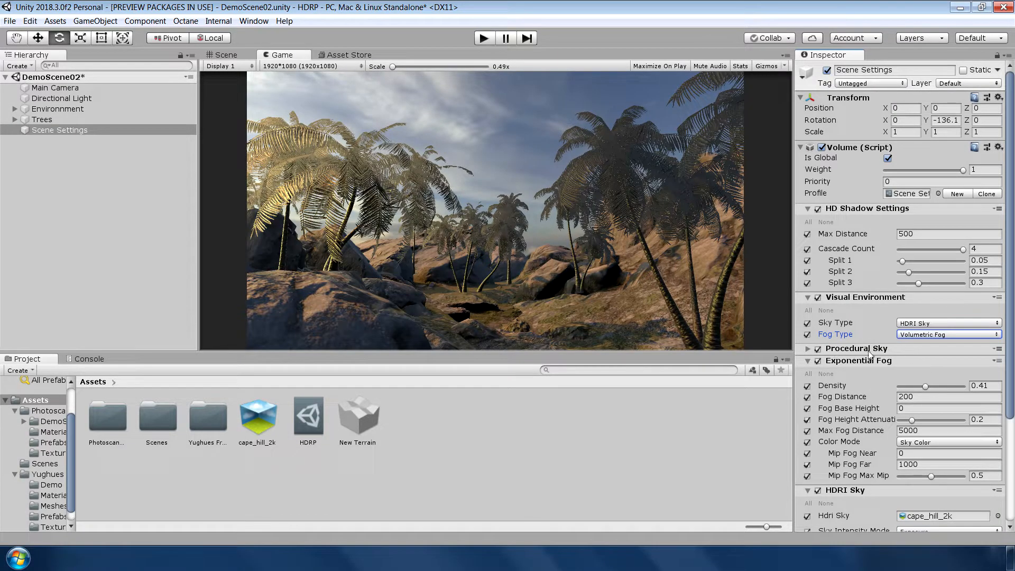
scroll("down", 3)
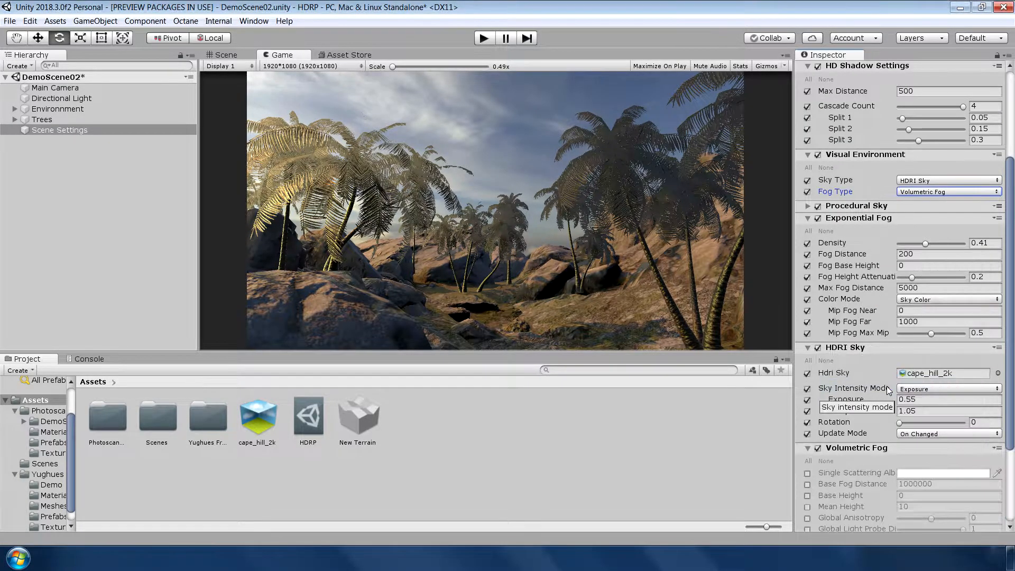
scroll("down", 3)
type("0")
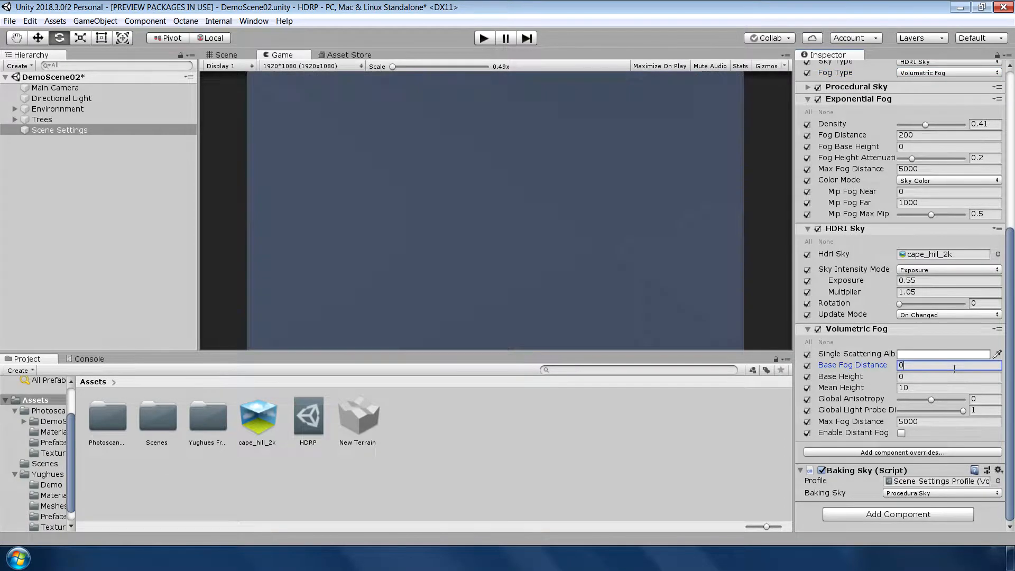
type("14.3")
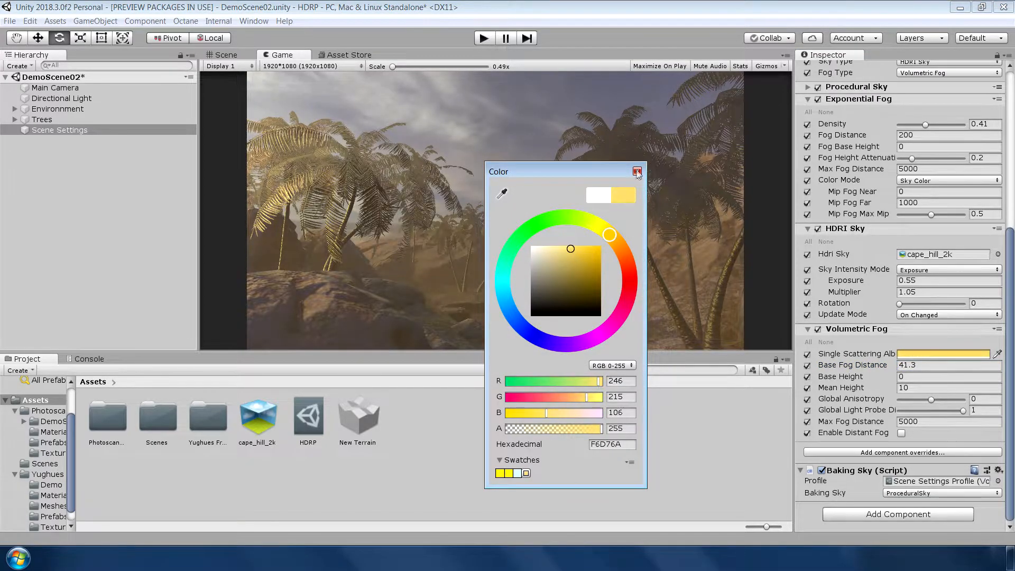
left_click(636, 170)
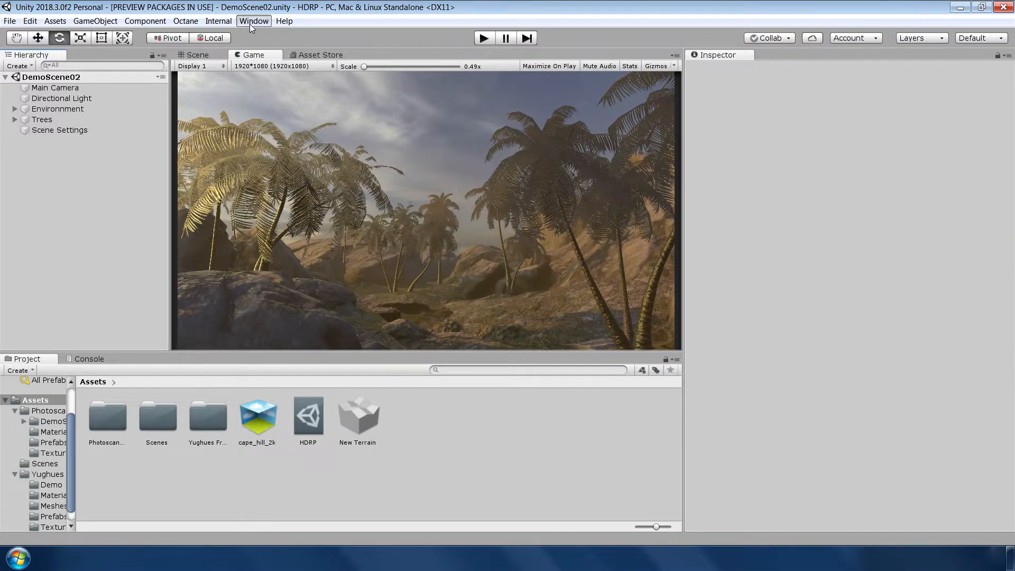
- Preview the scene in Render Pipeline Debug as a lux meter and fullscreen ambient occlusion
left_click(254, 22)
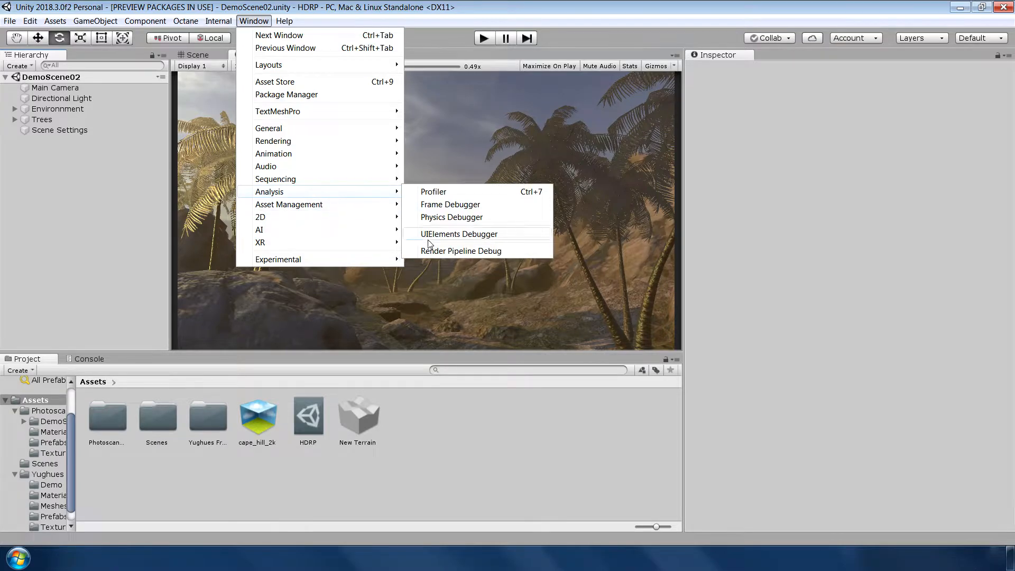
left_click(462, 251)
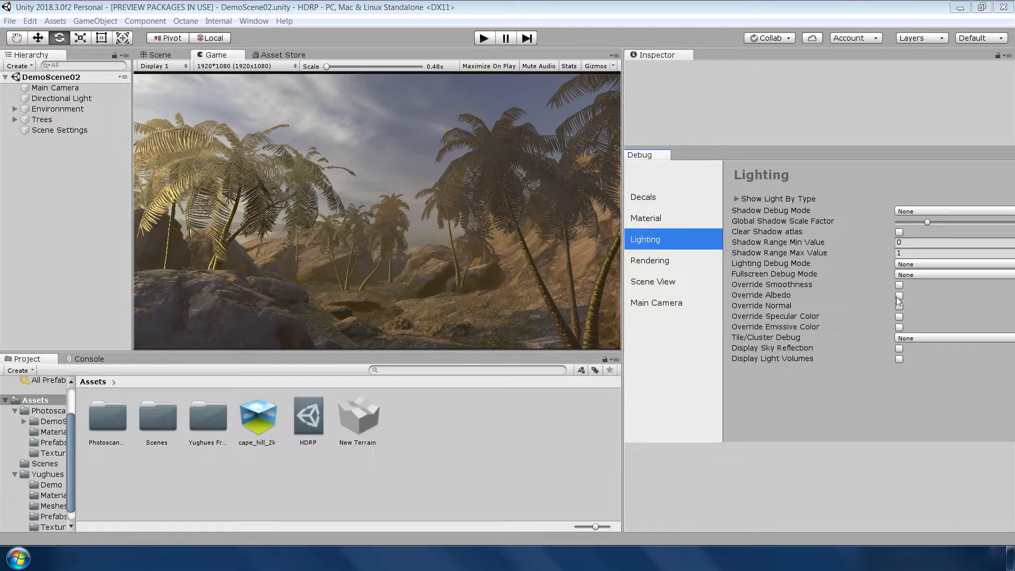
left_click(951, 263)
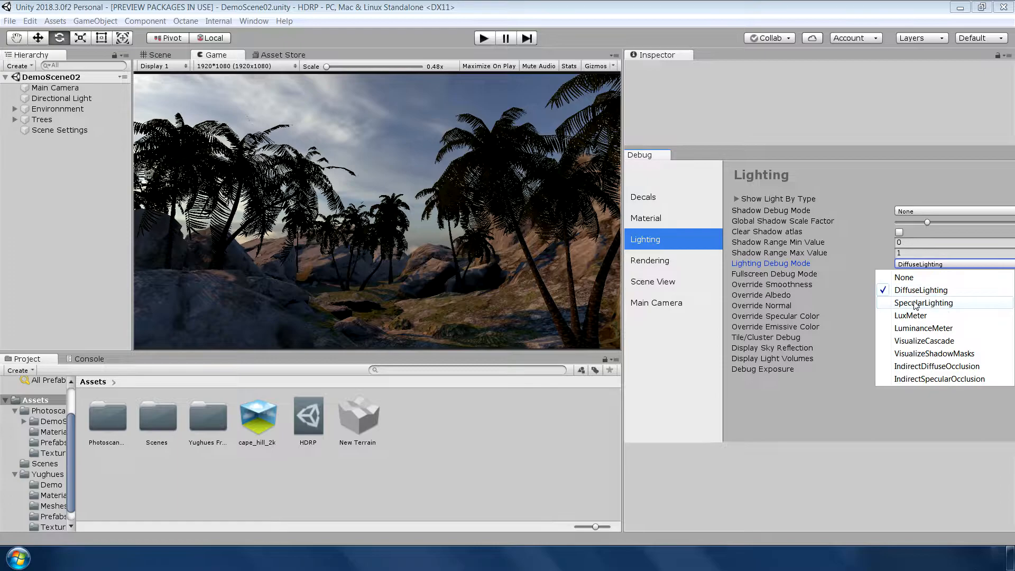
left_click(910, 315)
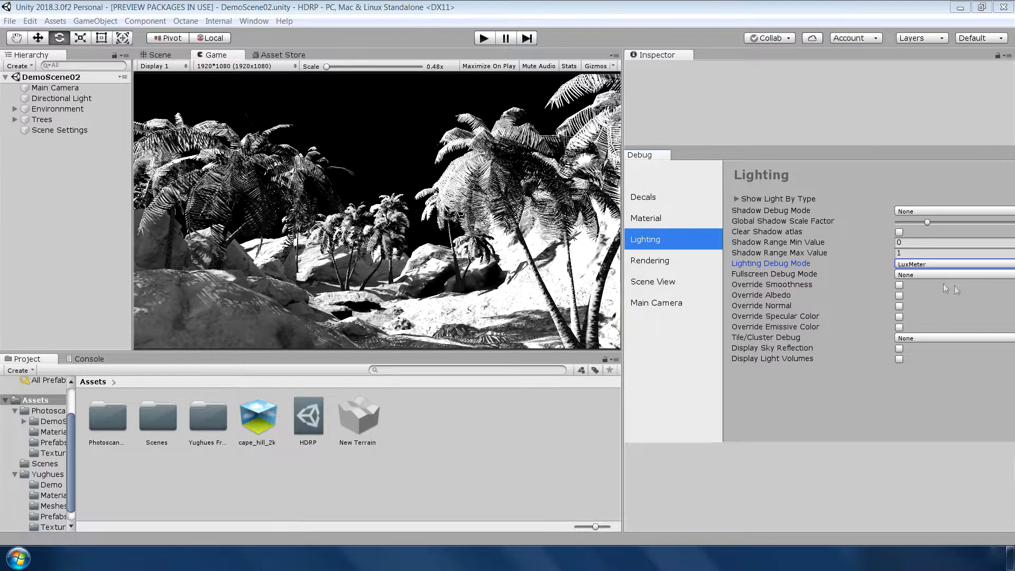
left_click(951, 263)
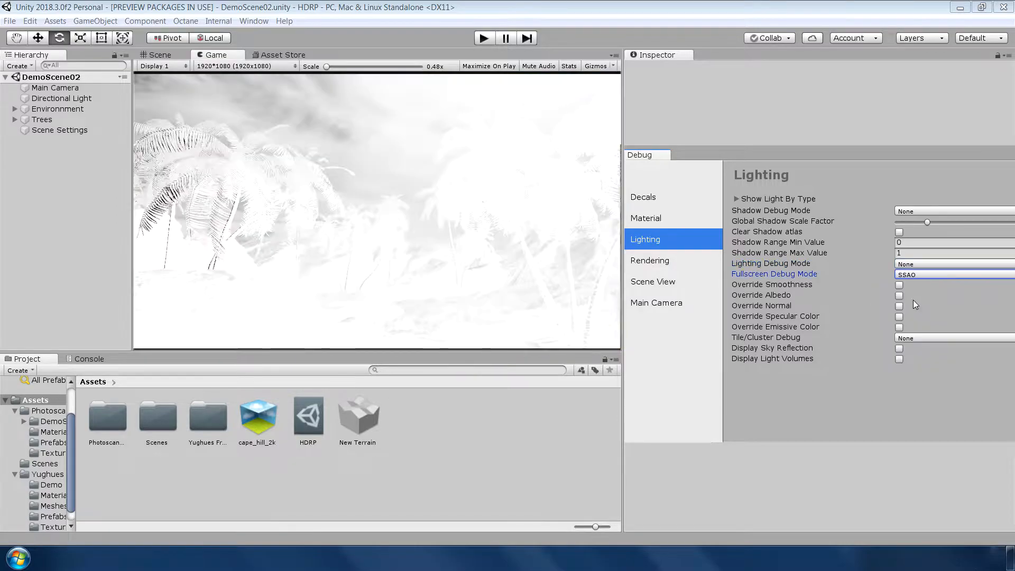
left_click(952, 274)
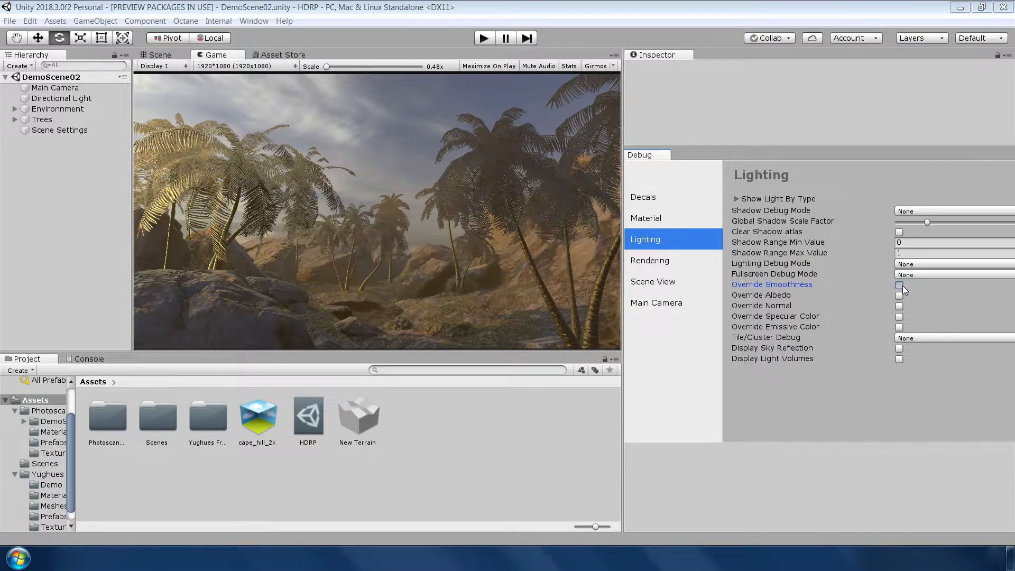
- Try the smoothness, albedo and specular colour material overrides, then switch them off
left_click(898, 285)
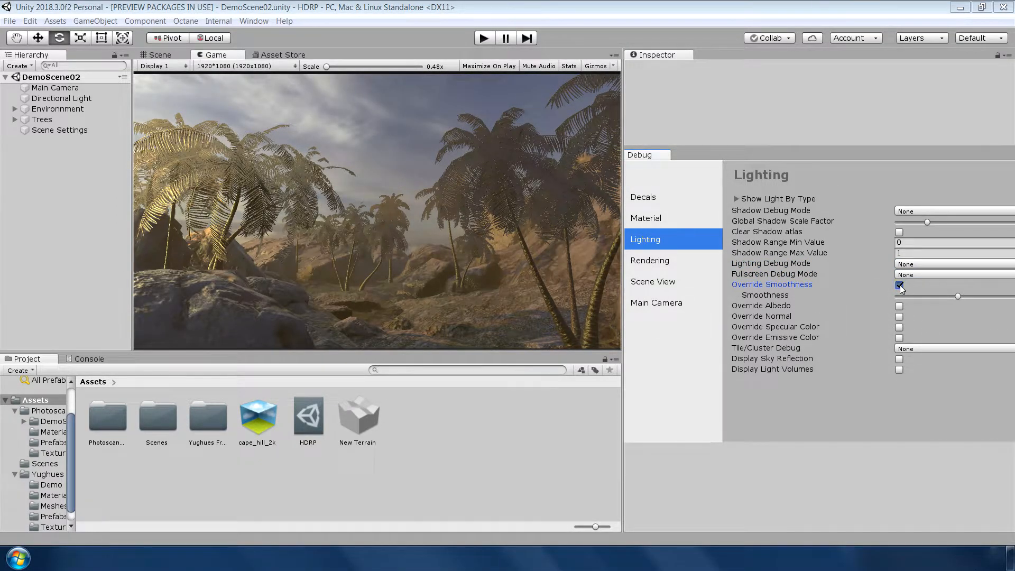
left_click(898, 285)
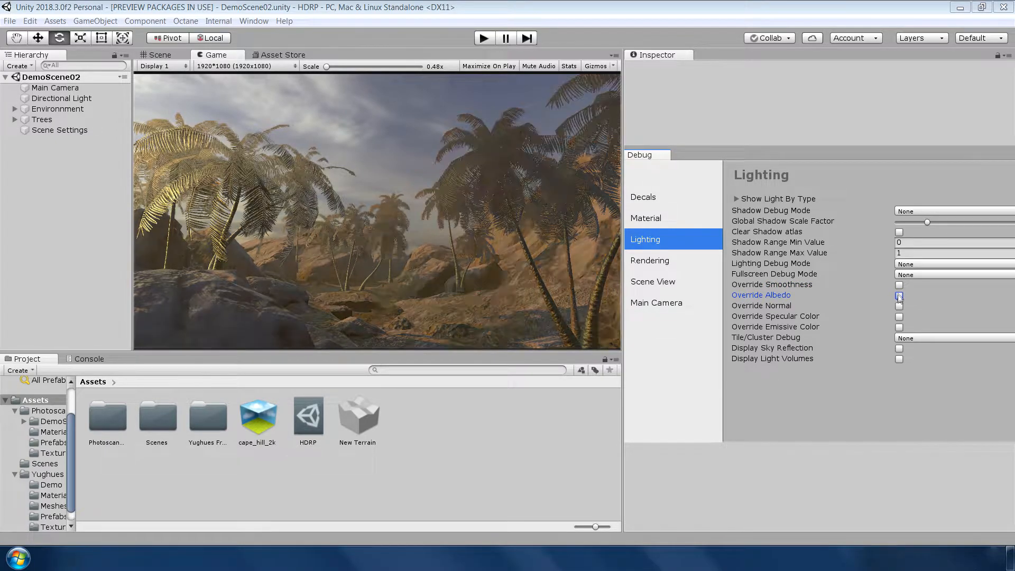
left_click(898, 316)
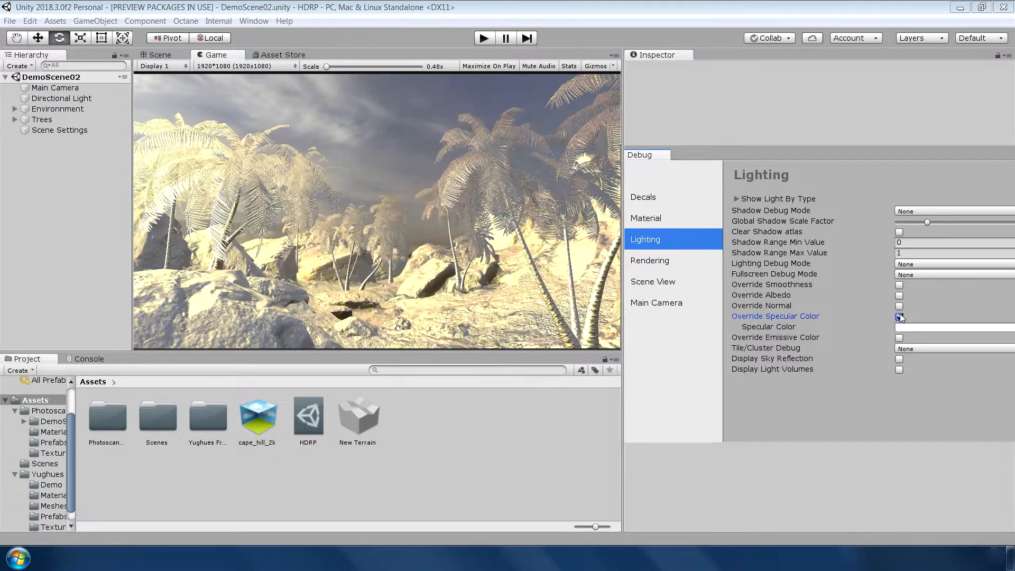
left_click(59, 129)
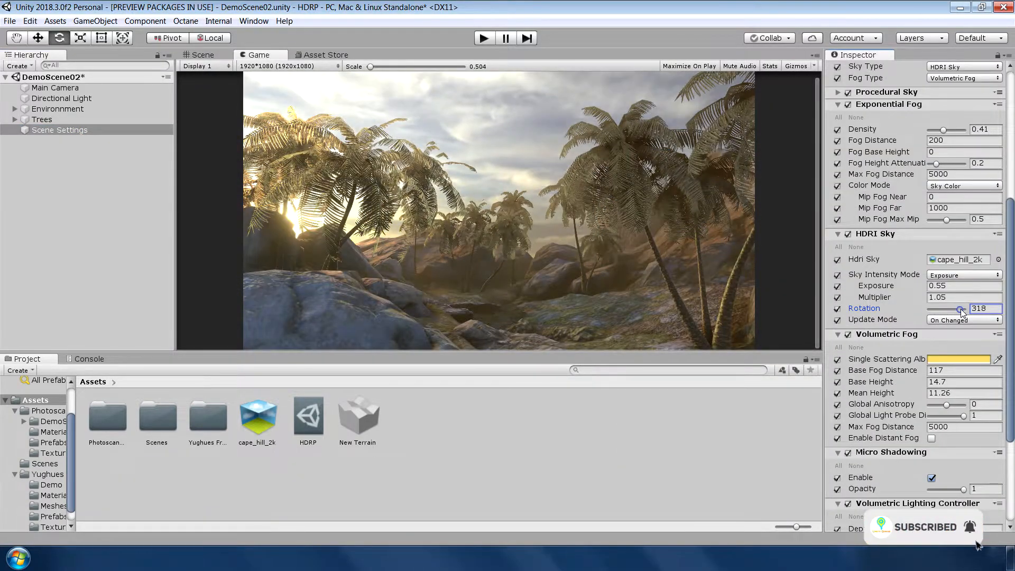
- Rotate the HDRI sky to about 318 and warm the camera's white balance temperature to 8
left_click_drag(960, 308, 954, 307)
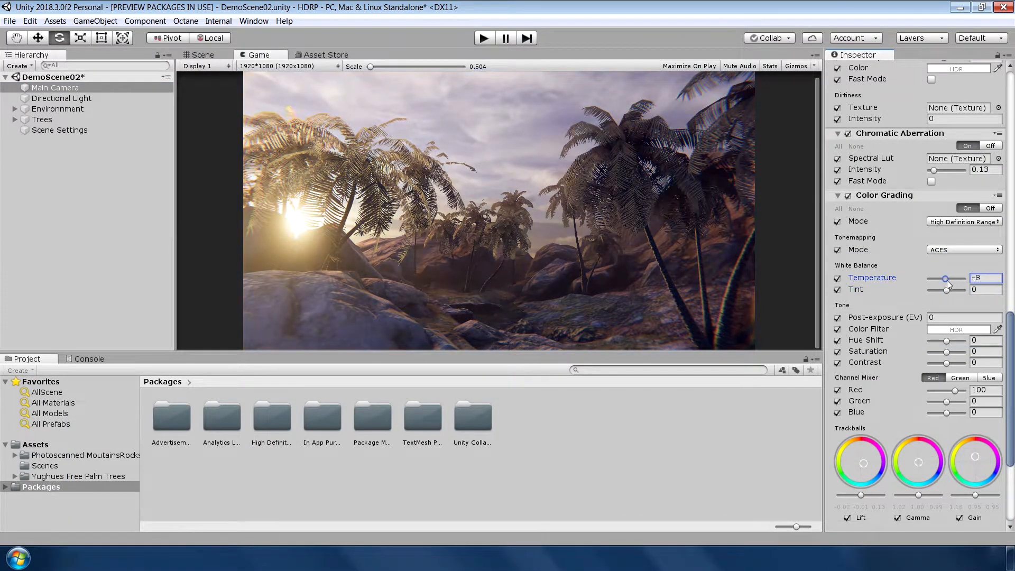
left_click_drag(942, 278, 951, 278)
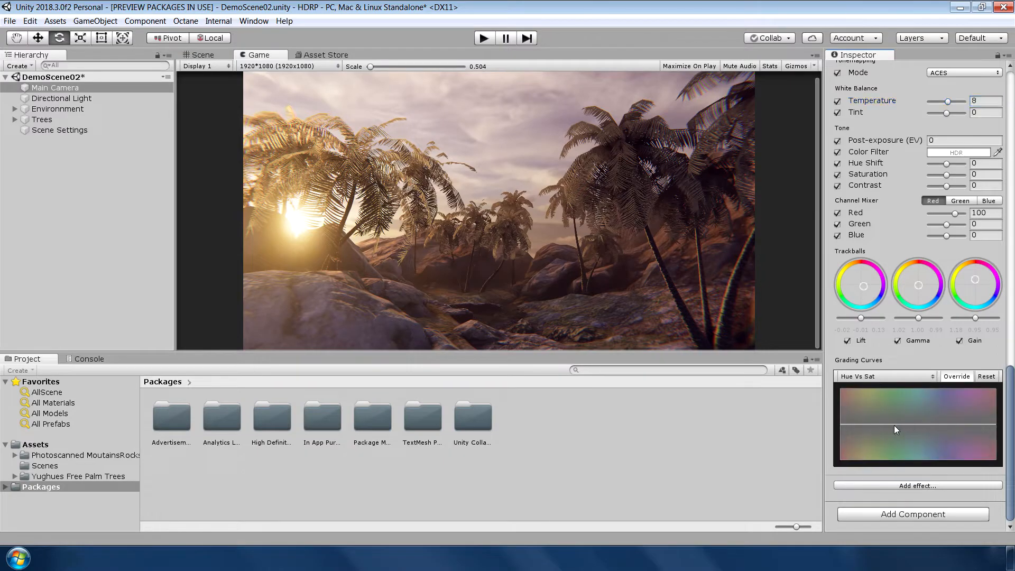